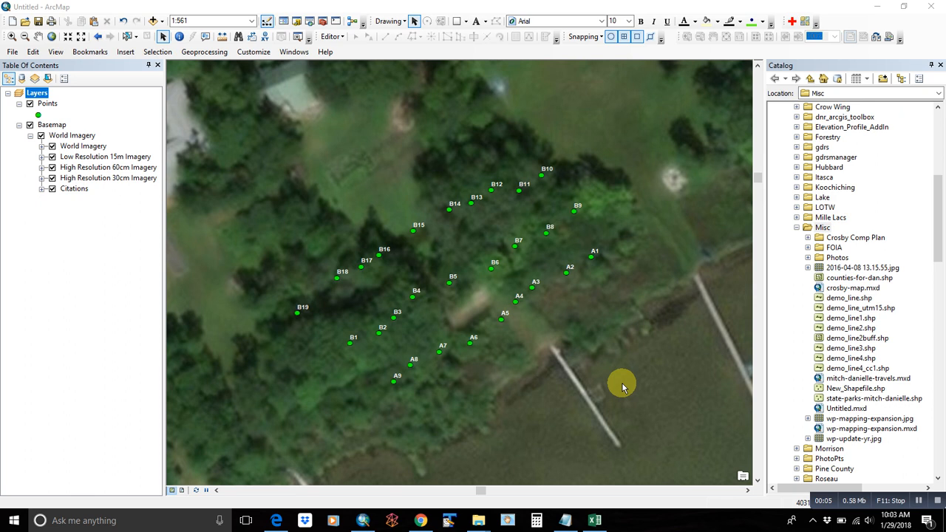
mouse_move(617, 379)
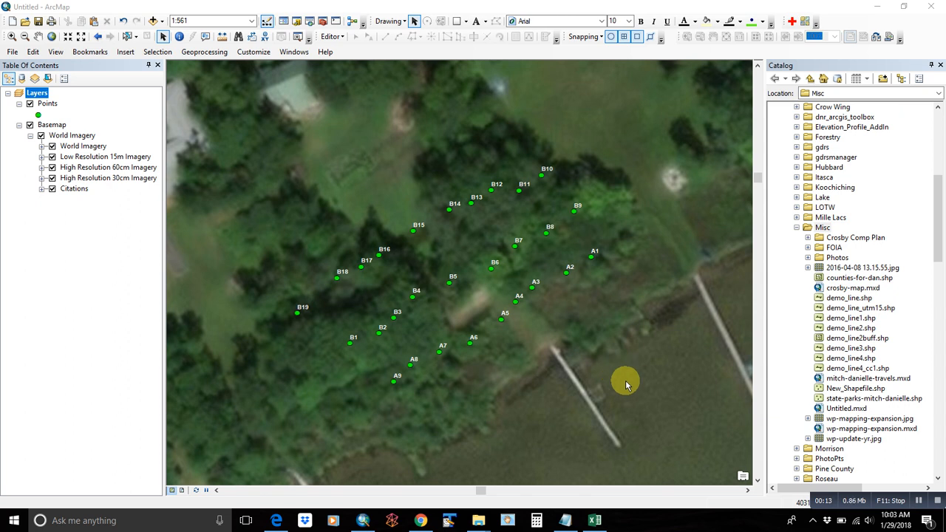
mouse_move(618, 386)
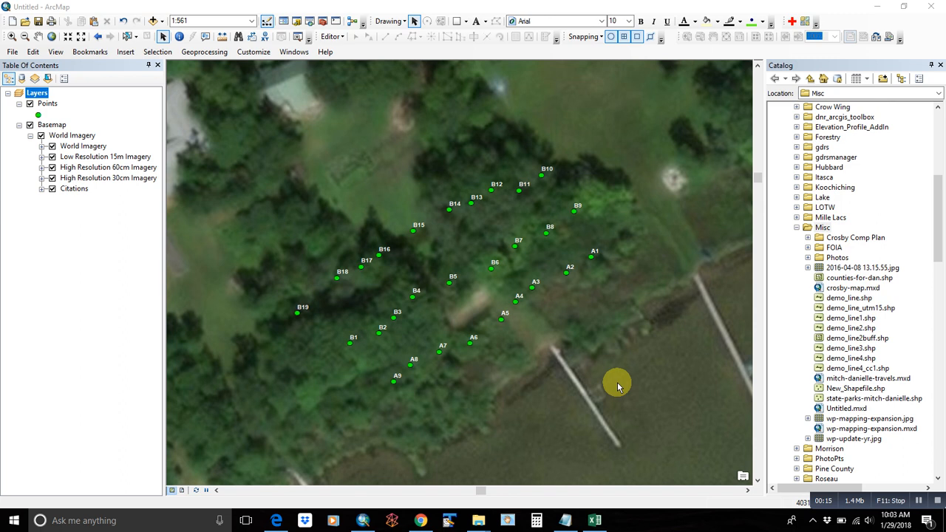
mouse_move(619, 390)
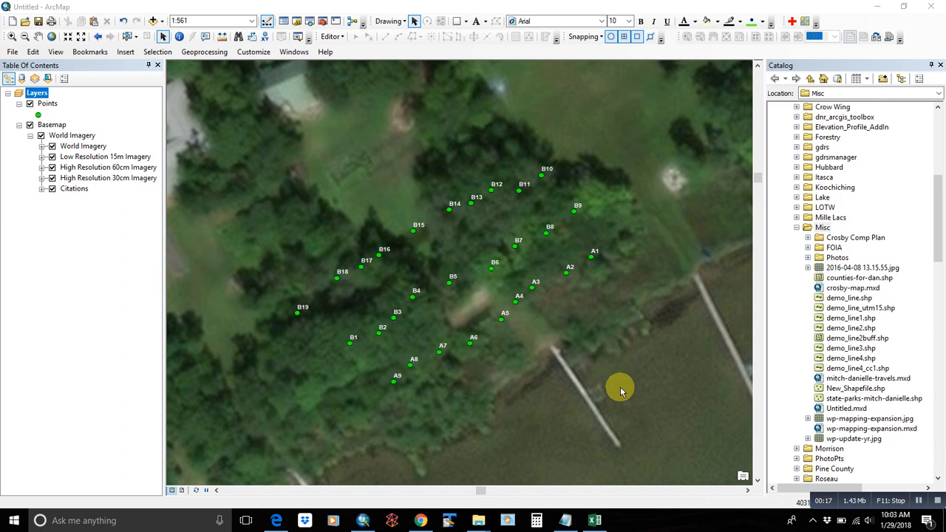
mouse_move(662, 367)
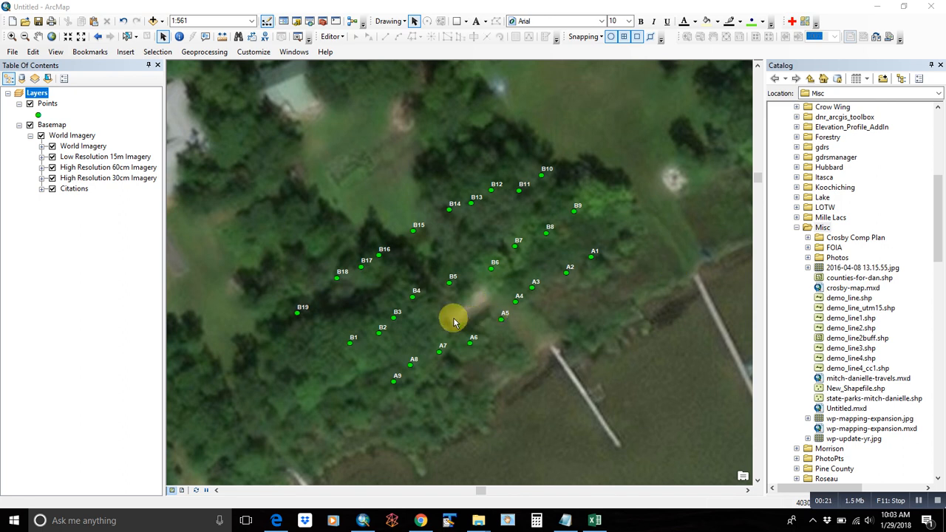
mouse_move(510, 330)
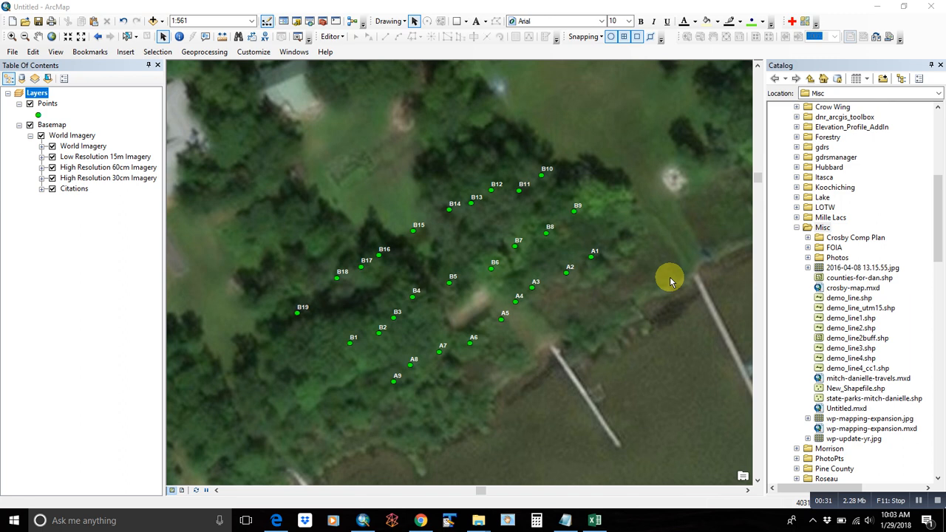
mouse_move(610, 279)
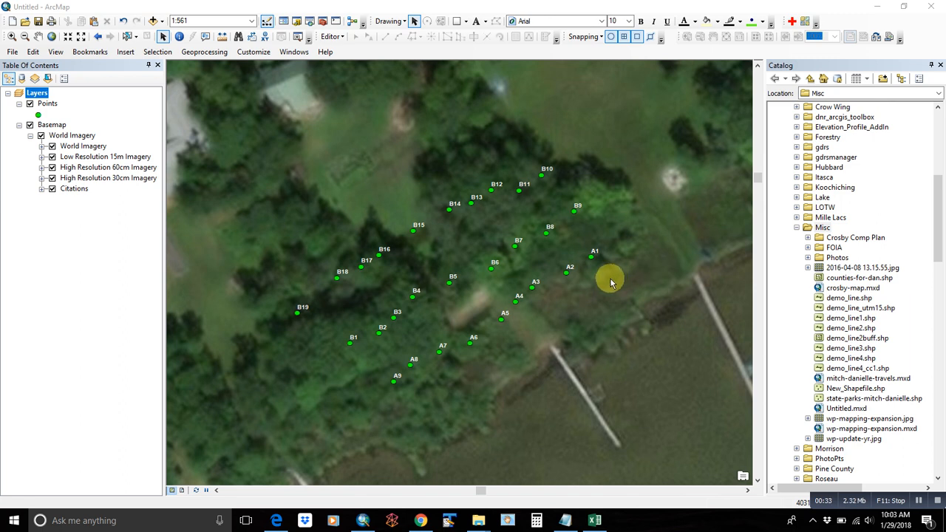
Select the Misc folder and choose New > Shapefile from its context menu
click(821, 227)
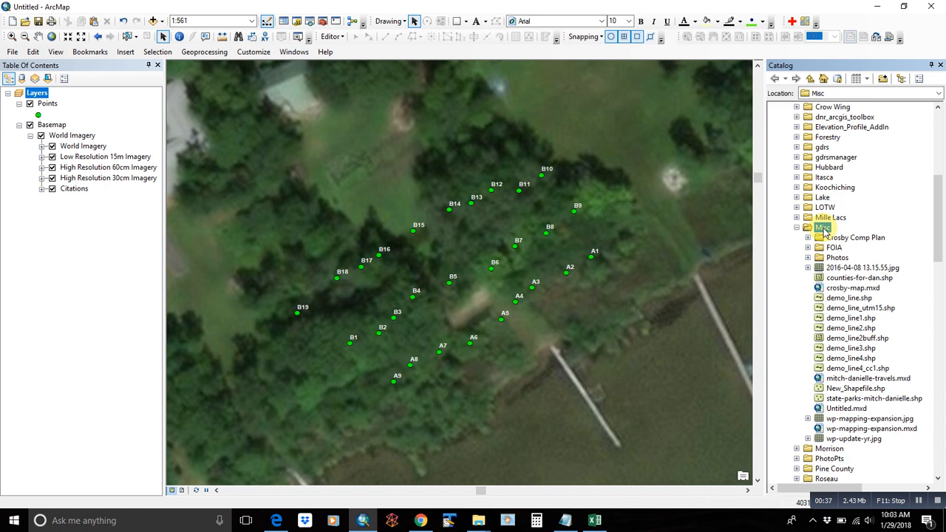
right_click(822, 227)
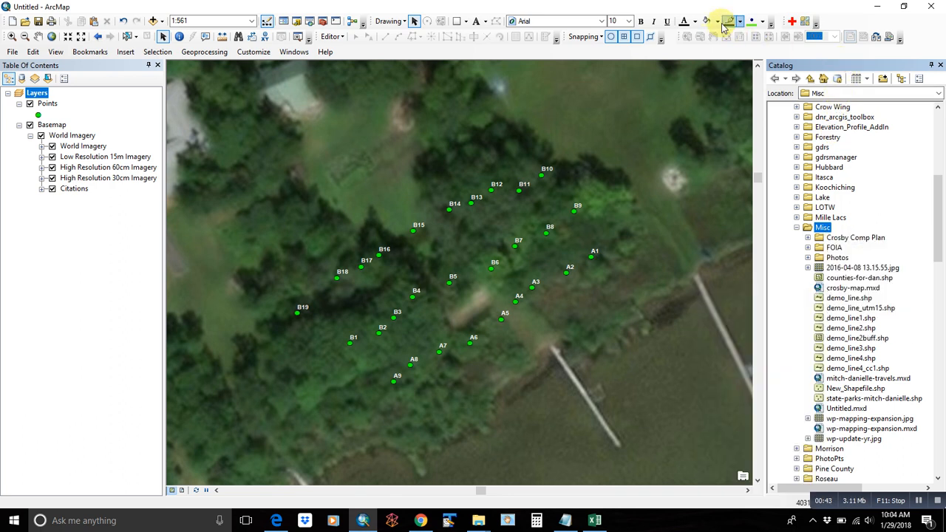
mouse_move(296, 21)
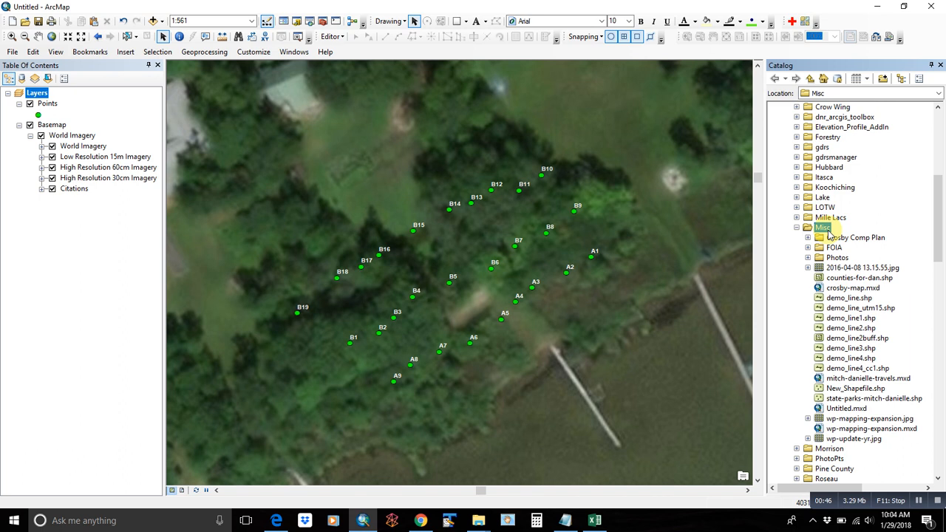
right_click(822, 227)
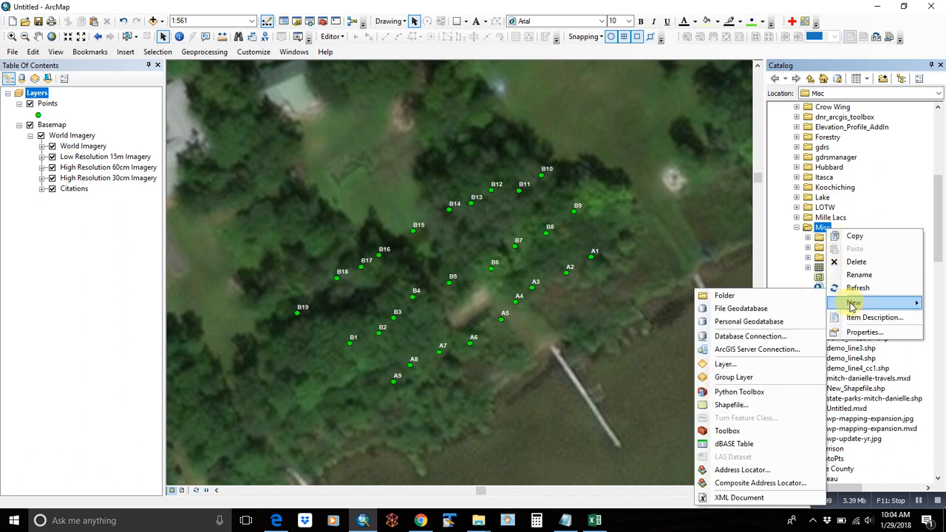
mouse_move(741, 308)
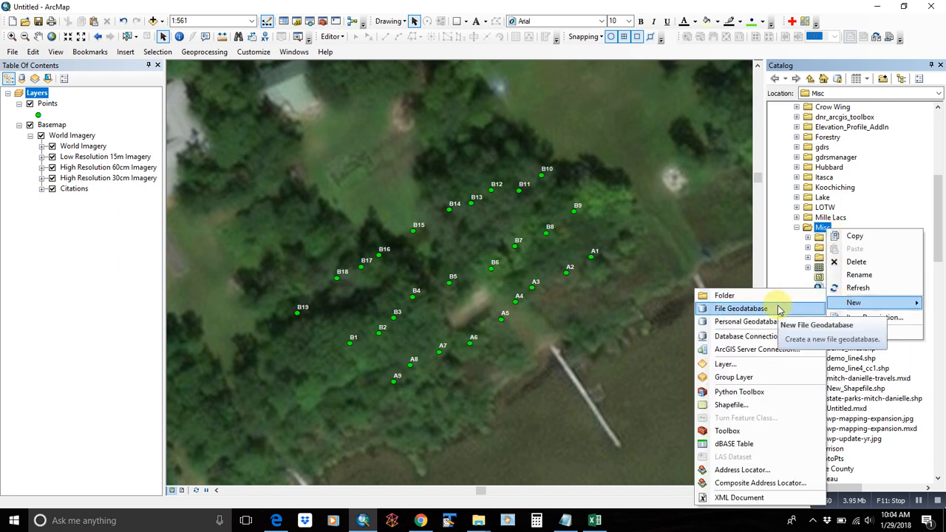
mouse_move(745, 335)
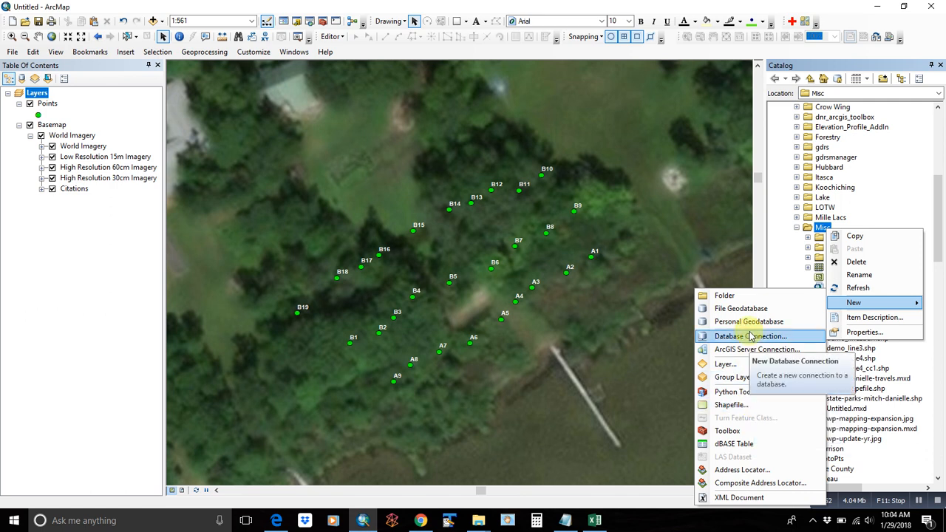
mouse_move(730, 404)
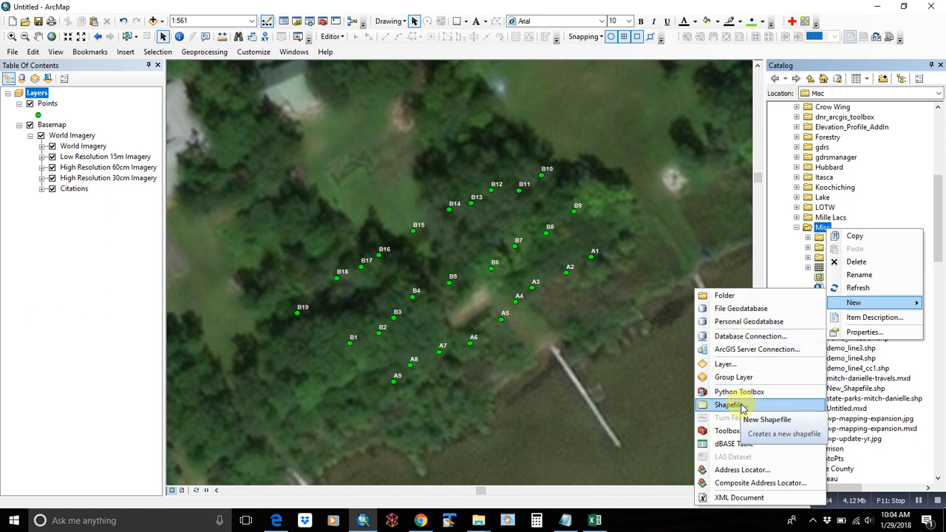
click(729, 404)
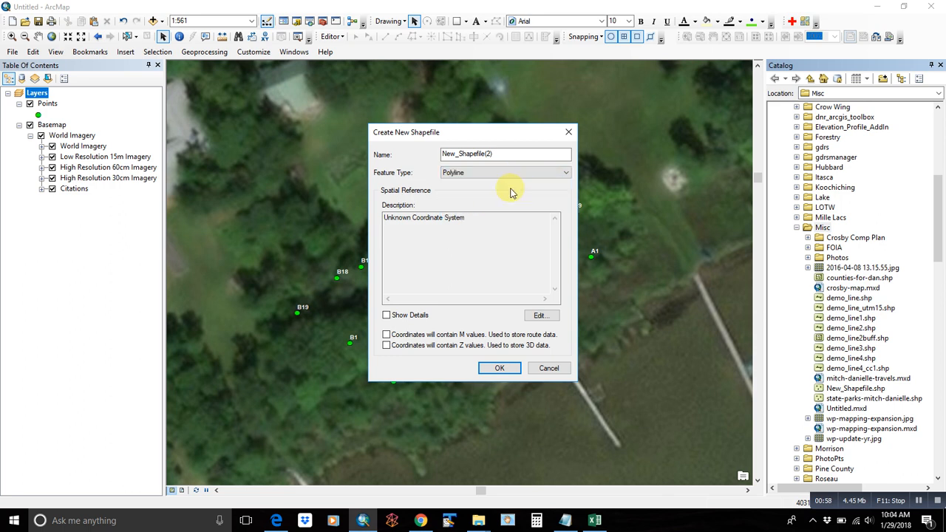
Name the polyline shapefile Line_demo, set NAD 1983 UTM Zone 15N, and create it
text(Line_demo)
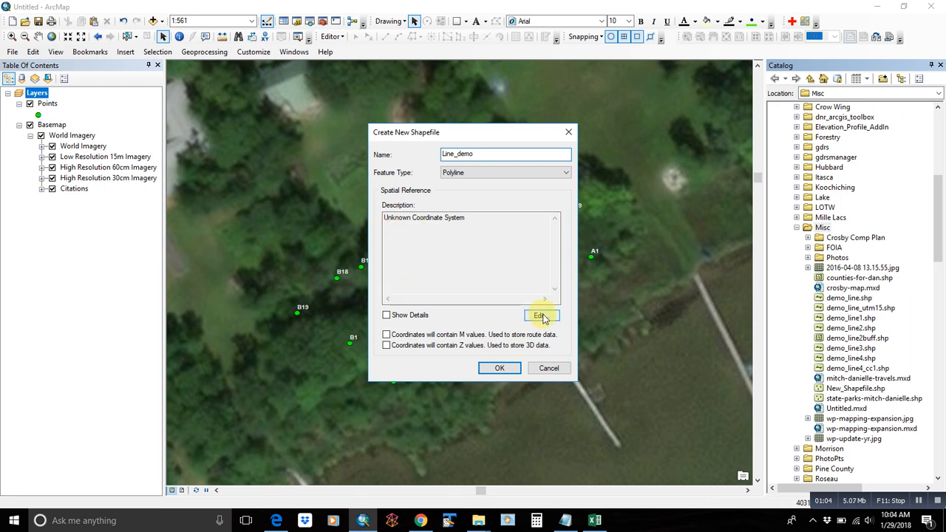
click(541, 316)
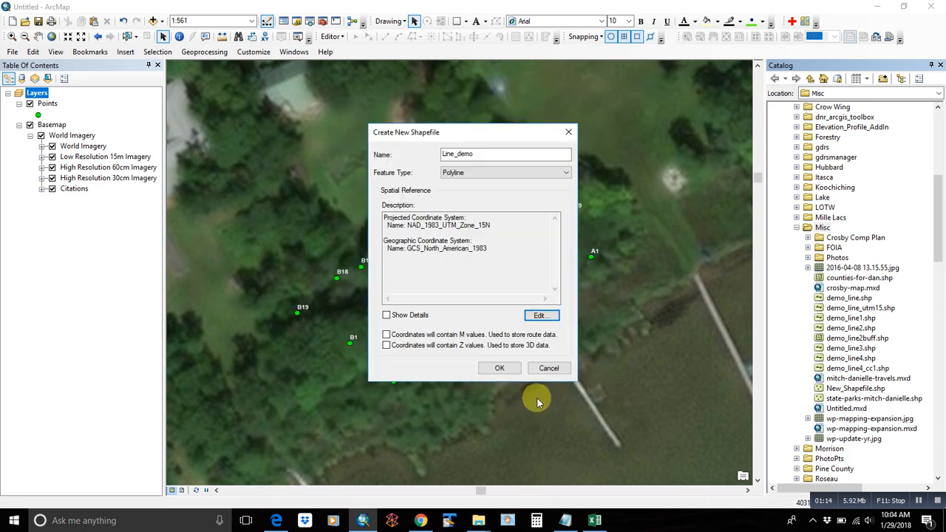
click(499, 368)
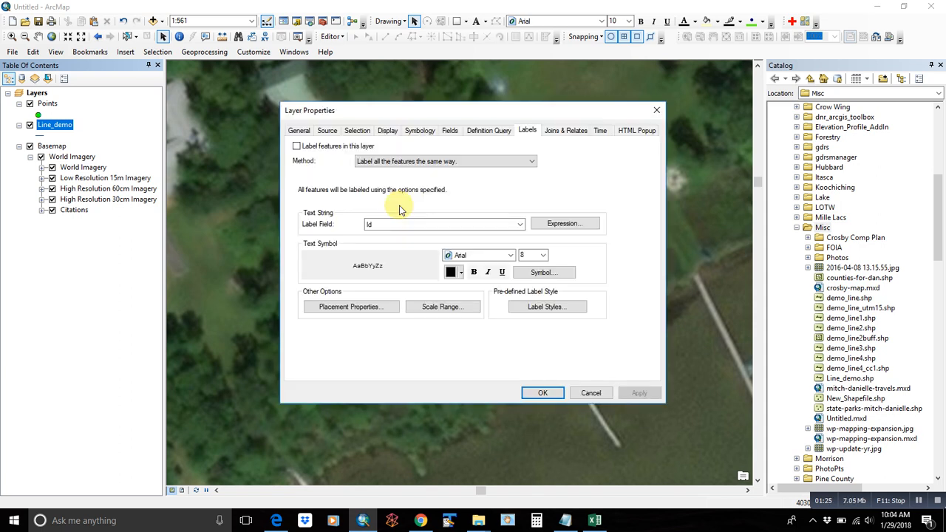
Change the Line_demo symbol to a teal line with a larger width
click(420, 130)
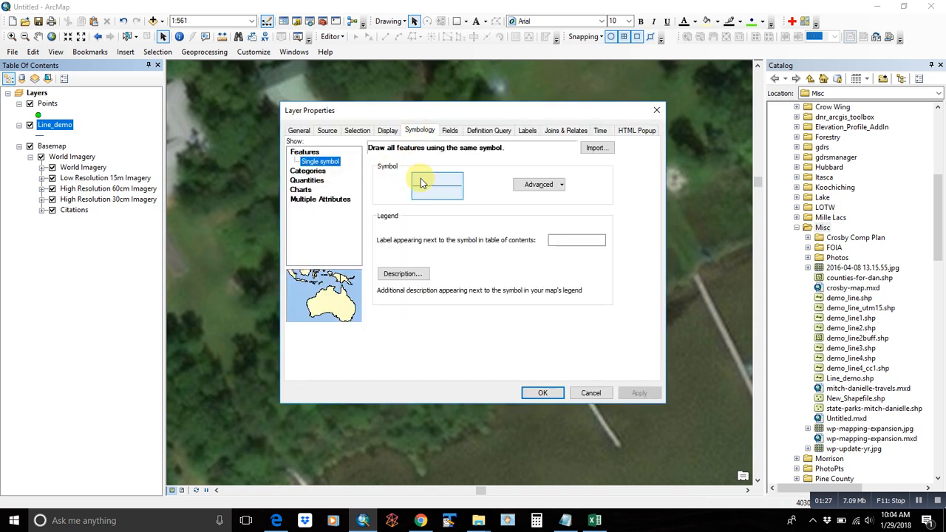
click(436, 183)
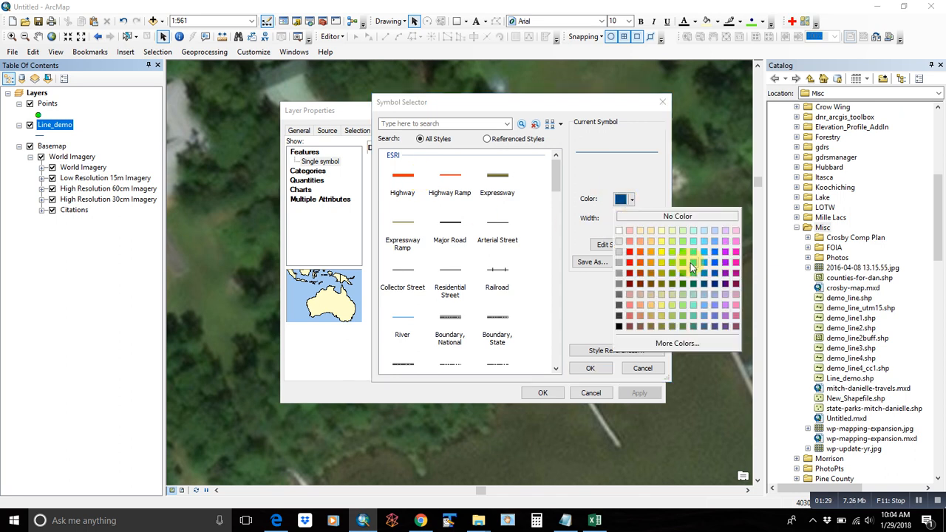
click(672, 262)
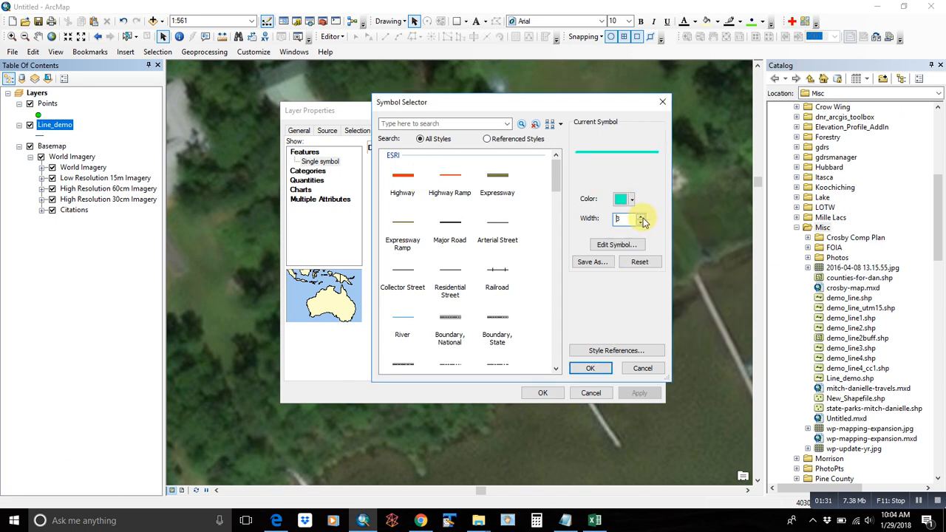
click(590, 368)
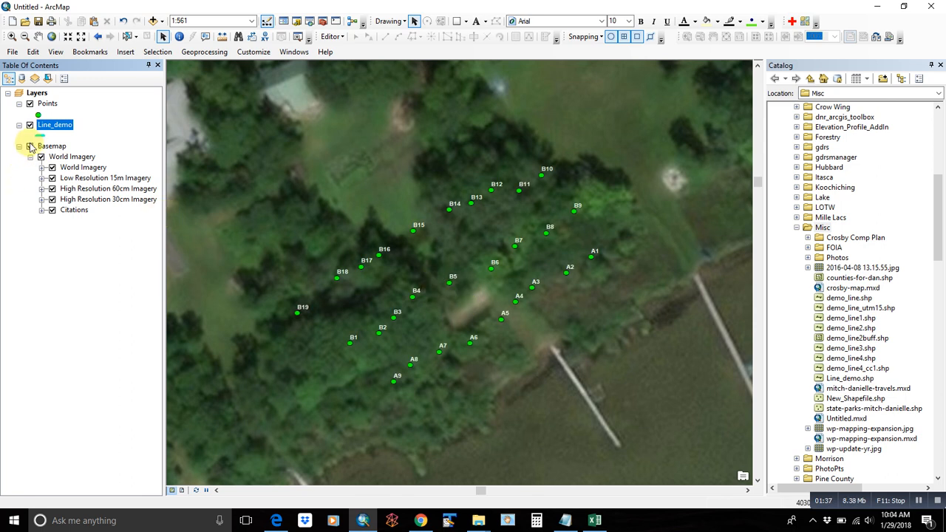
Hide the imagery basemap, browse the basemap gallery, and cancel without adding Streets
click(41, 156)
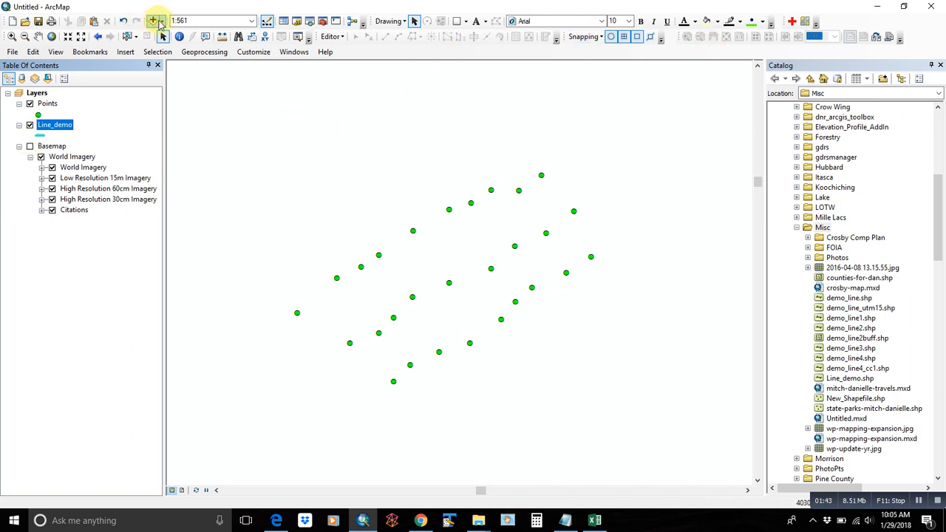
click(163, 20)
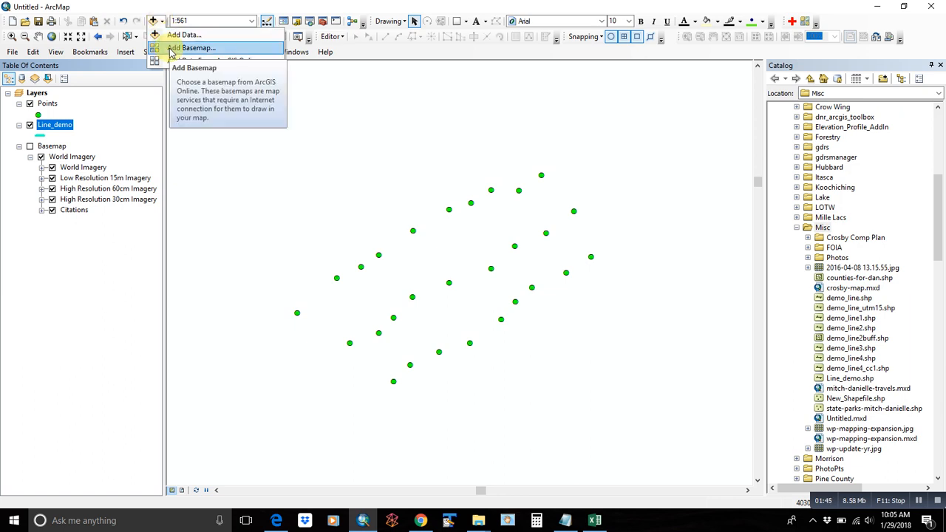
click(198, 48)
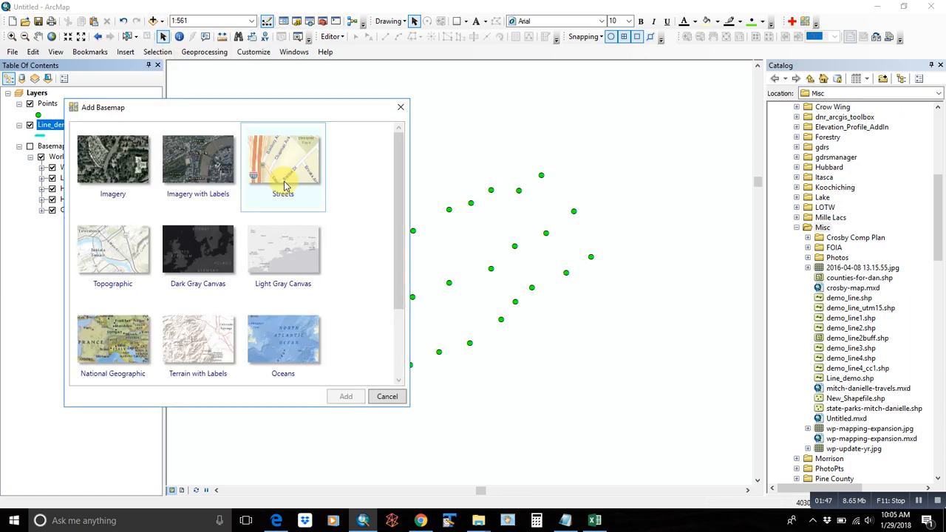
drag(251, 107, 340, 99)
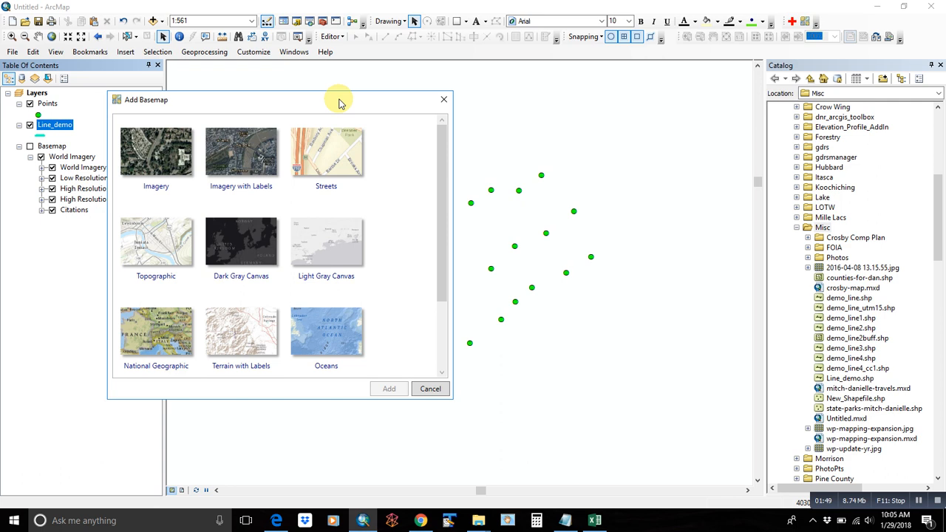
mouse_move(392, 187)
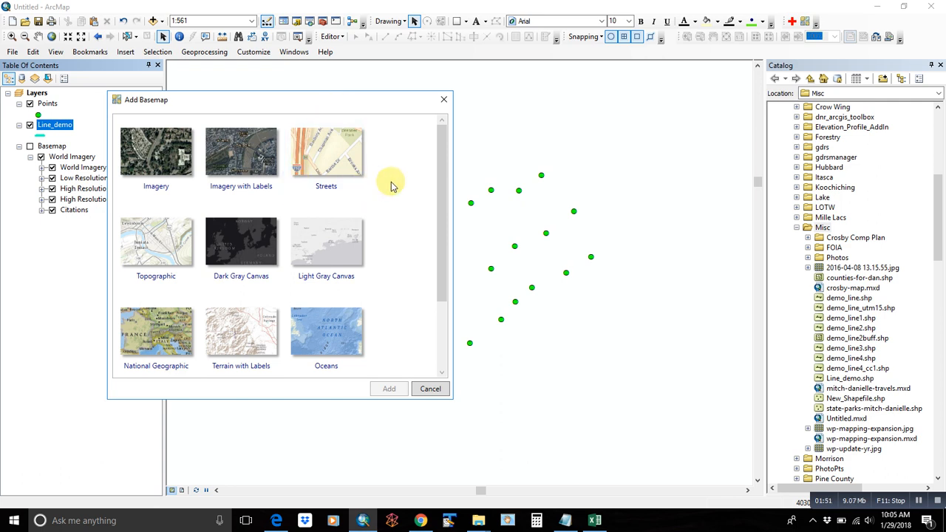
click(326, 152)
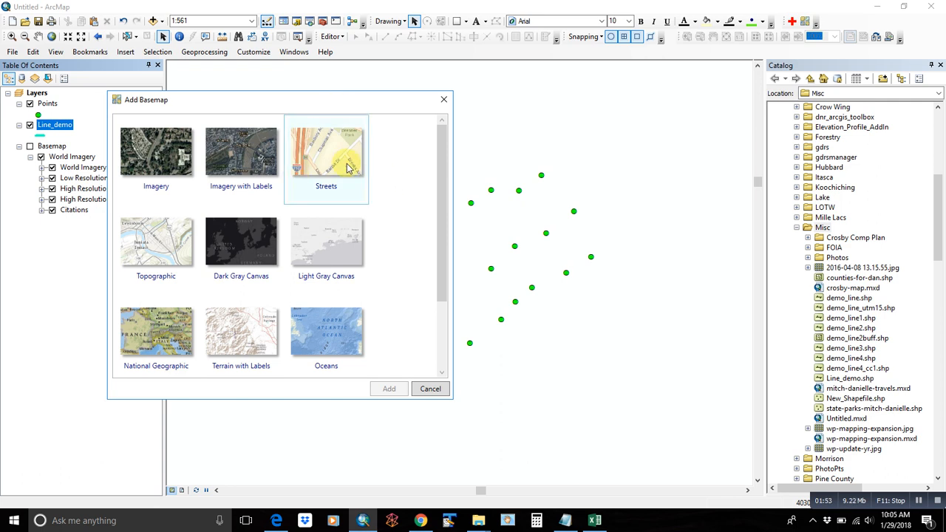
click(156, 151)
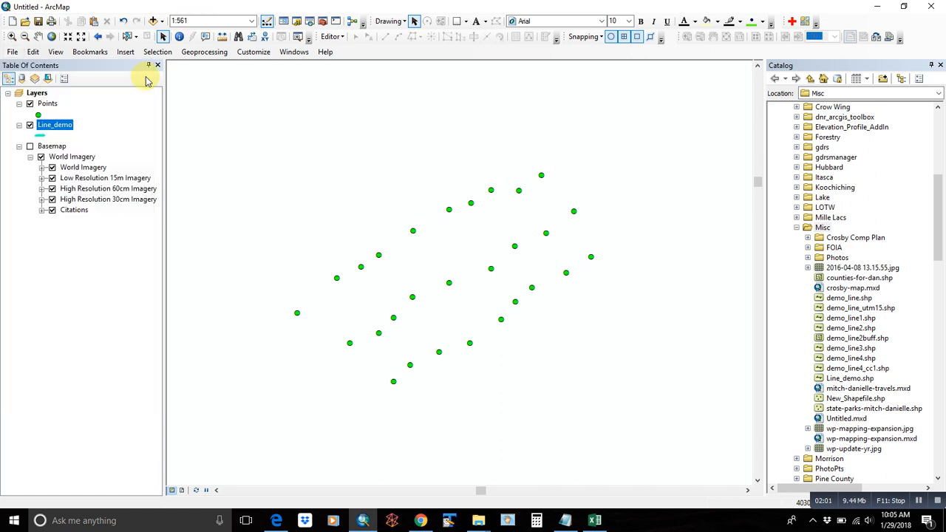
click(155, 20)
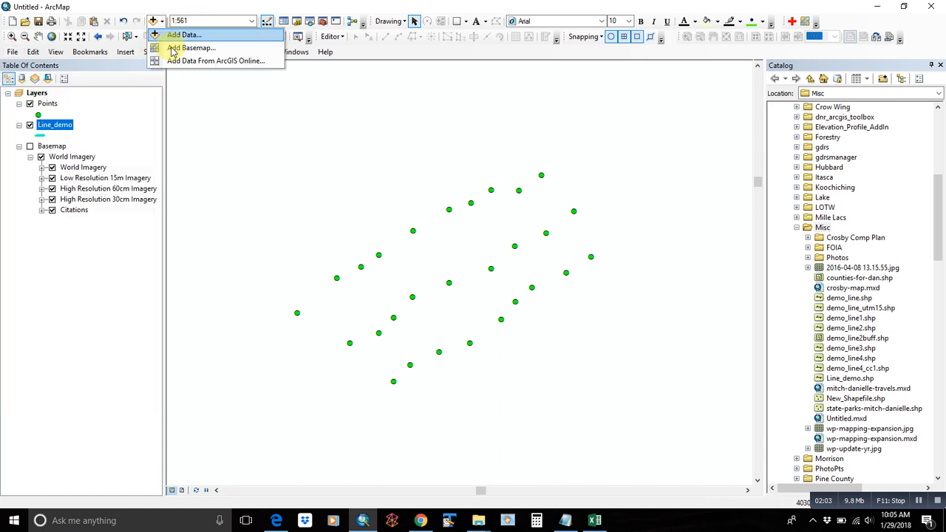
click(195, 48)
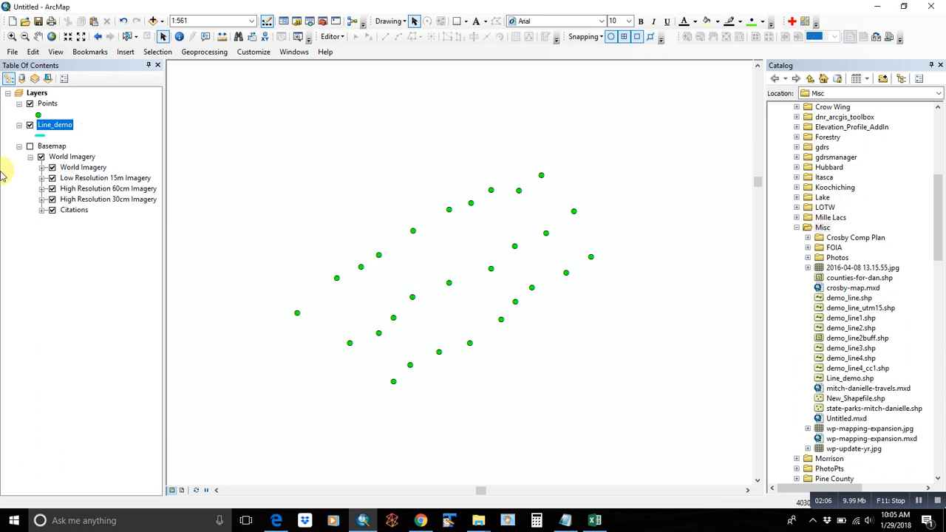
Turn the World Imagery basemap back on and start editing Line_demo with Create Features
click(30, 145)
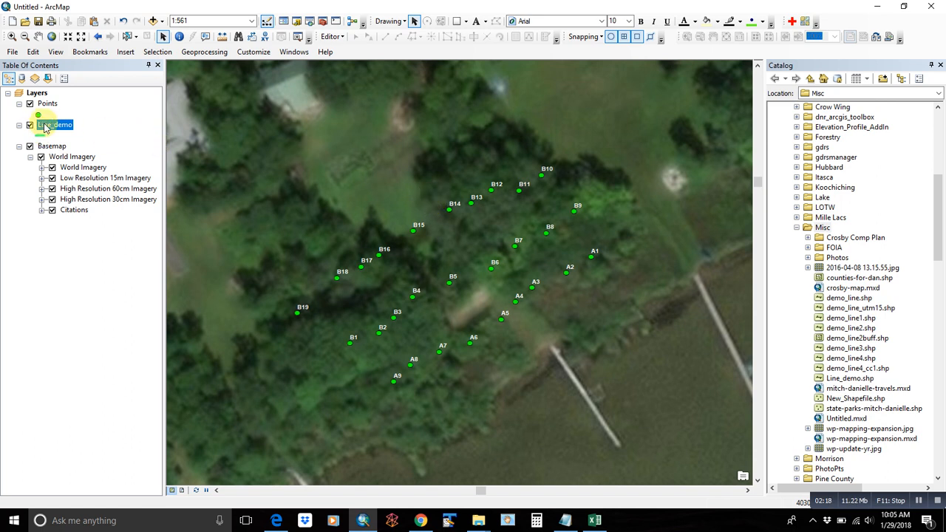
right_click(55, 124)
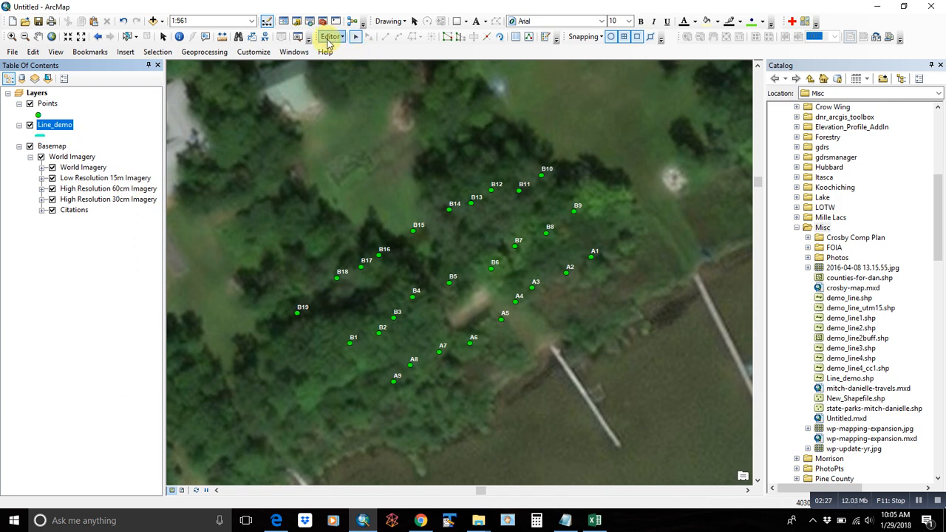
mouse_move(545, 37)
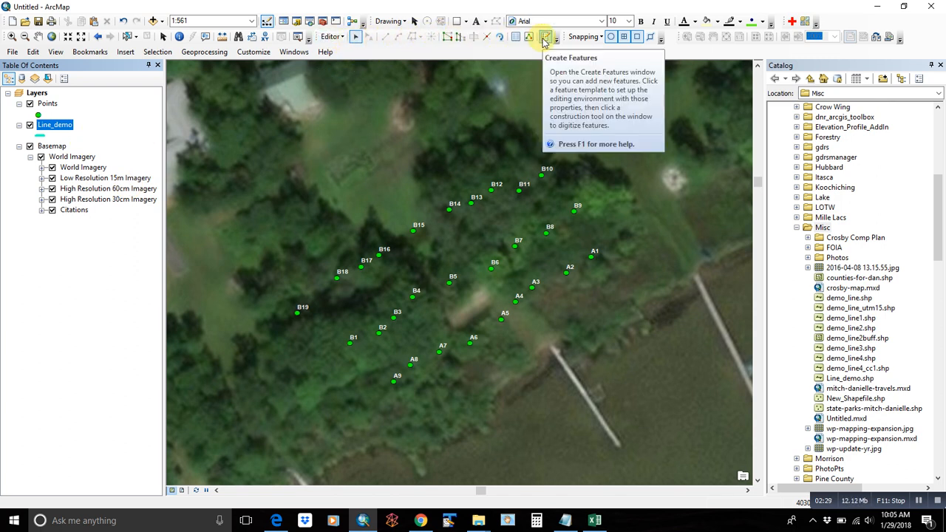
click(544, 36)
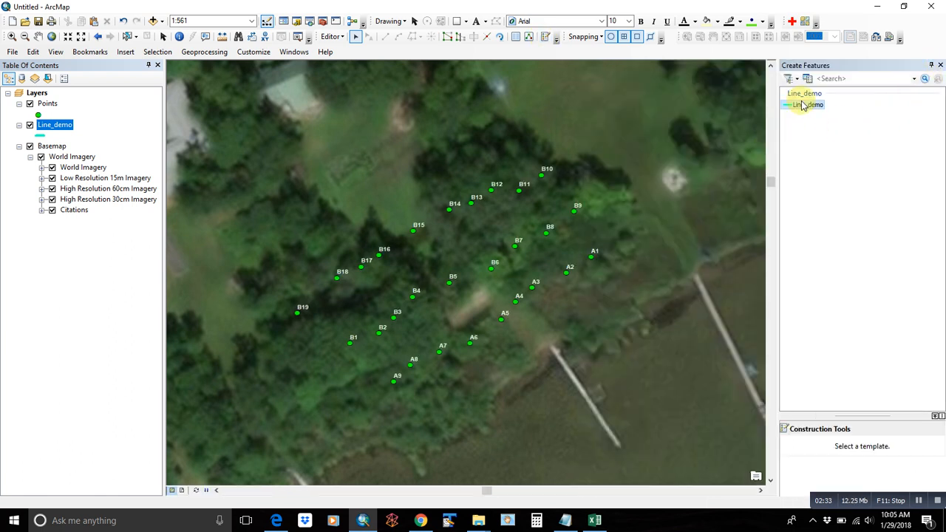
Select the Line_demo template in the Create Features window
click(805, 105)
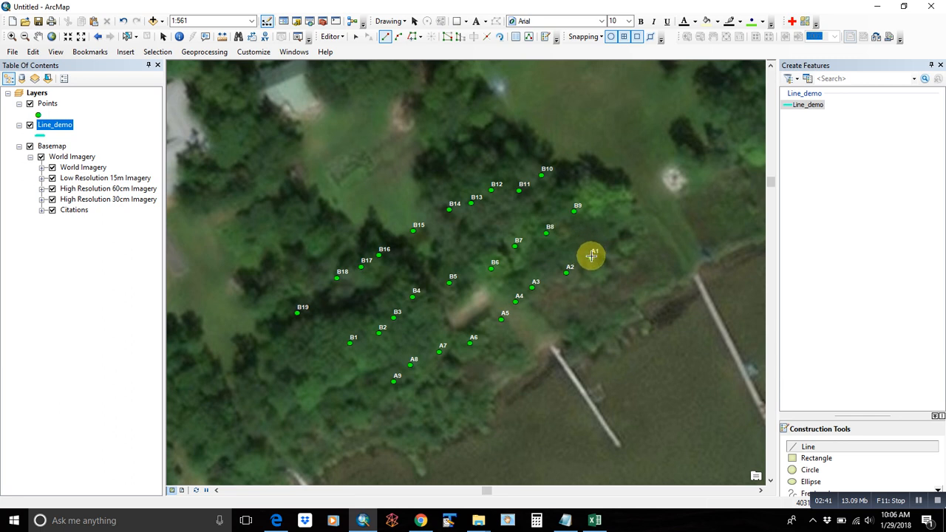
mouse_move(610, 258)
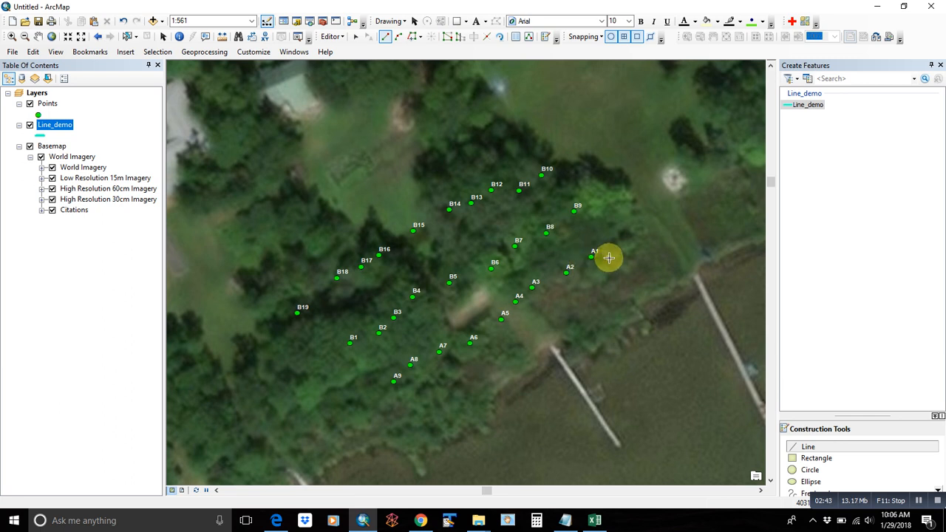
mouse_move(591, 248)
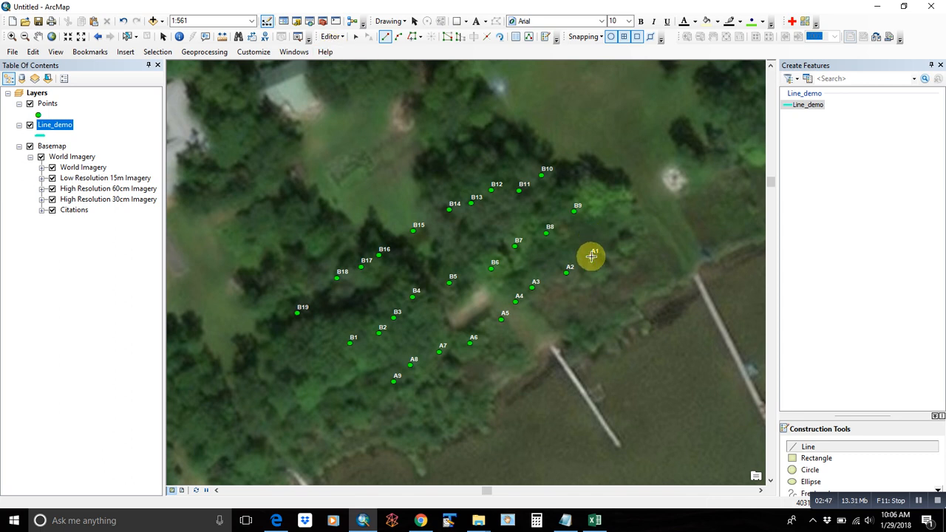
Check Use classic snapping in Editor Options, reopen to verify, and confirm
click(331, 36)
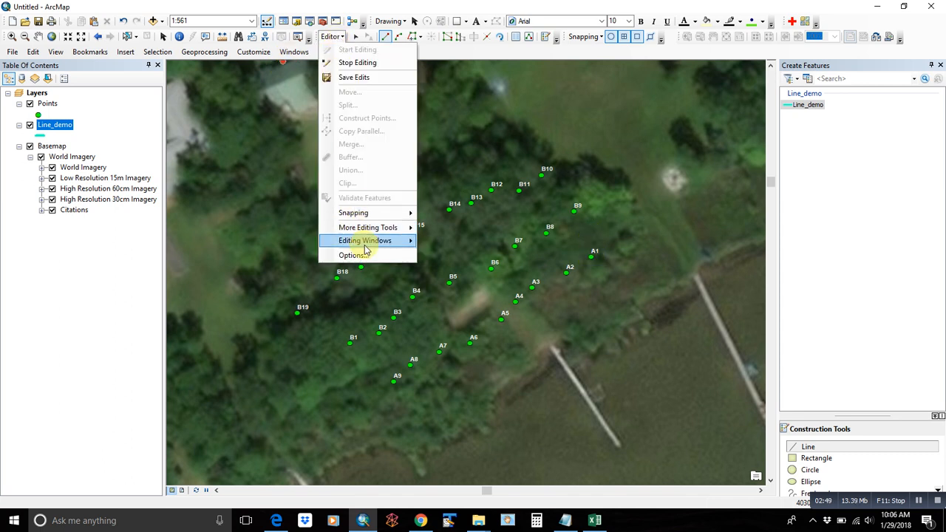
mouse_move(366, 255)
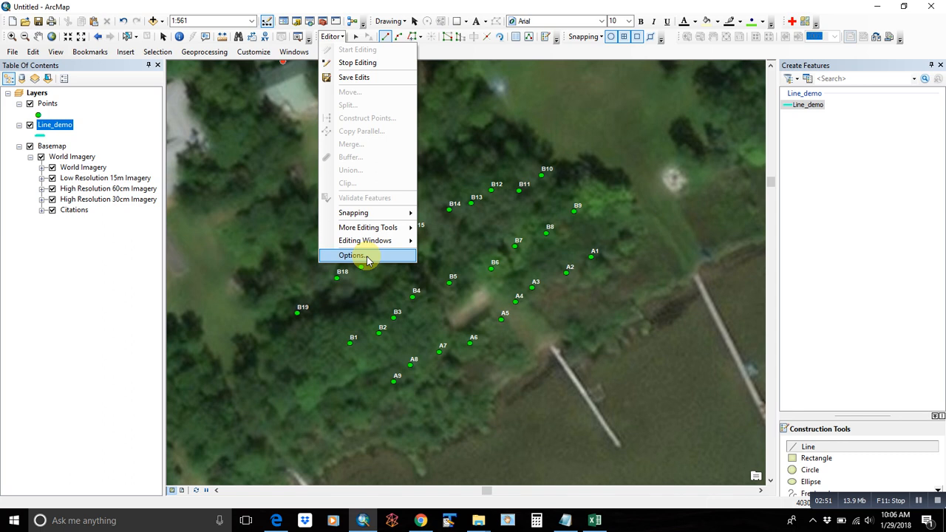
click(351, 255)
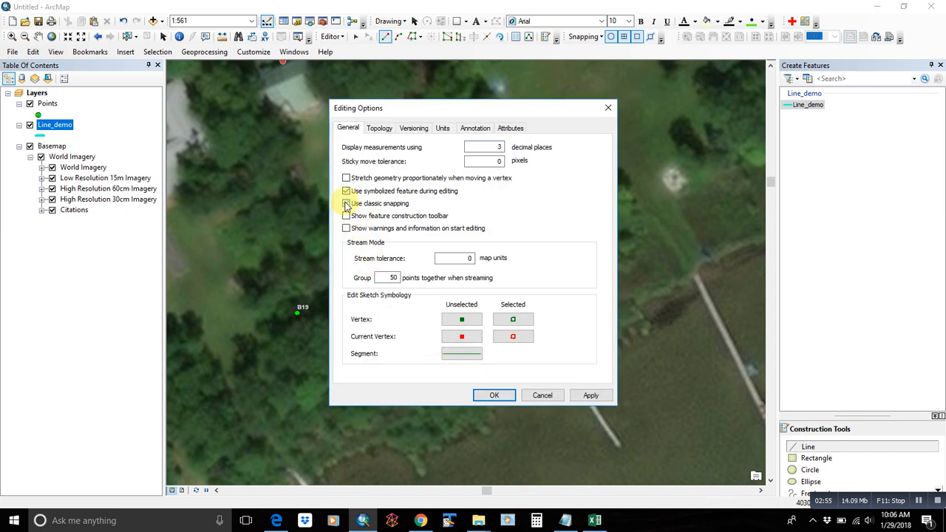
click(346, 203)
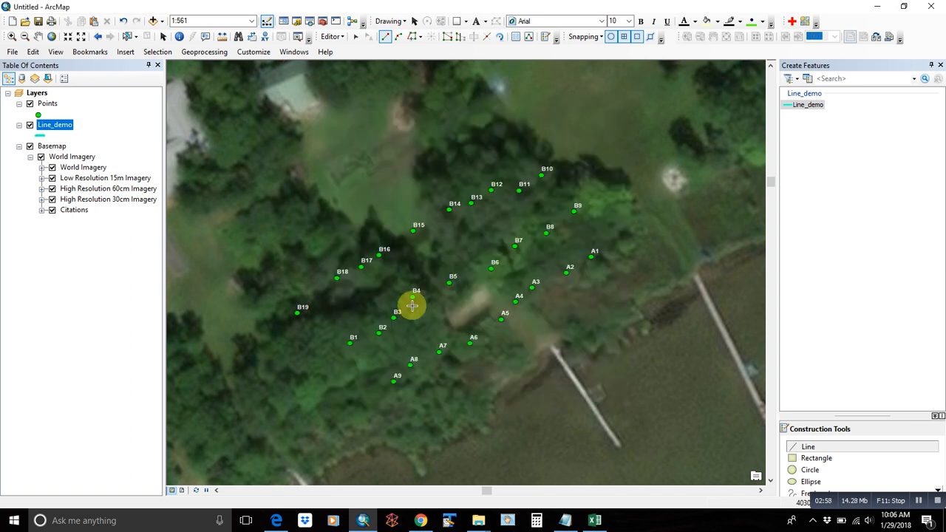
click(331, 36)
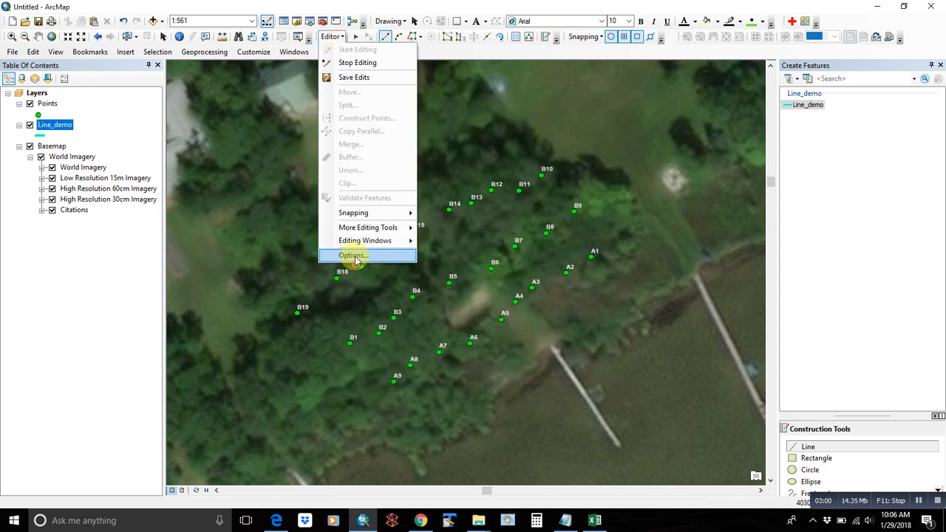
click(353, 255)
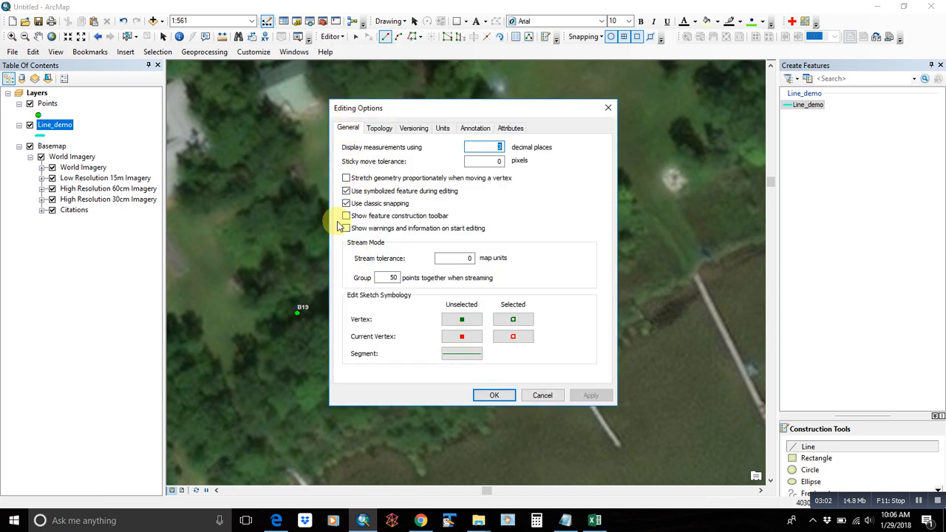
click(494, 395)
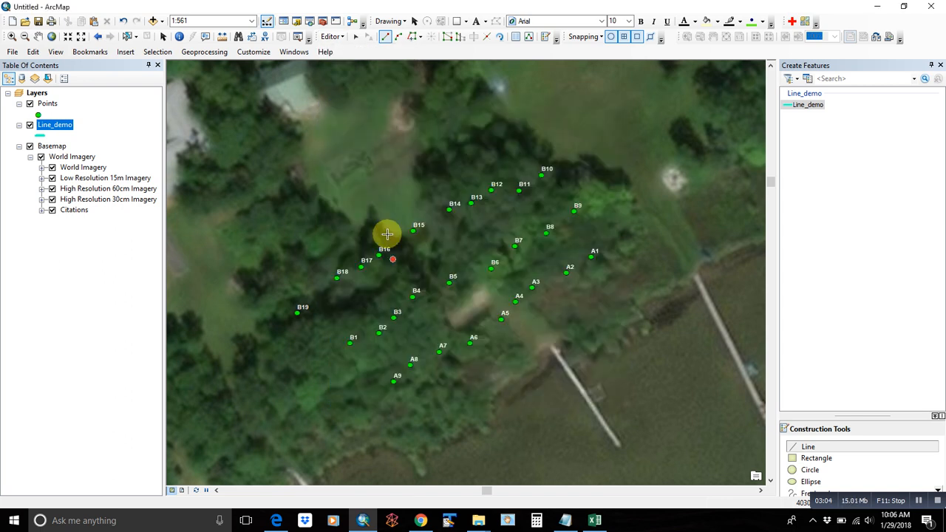
Enable vertex snapping for the Points and Line_demo layers in the snapping environment
click(332, 36)
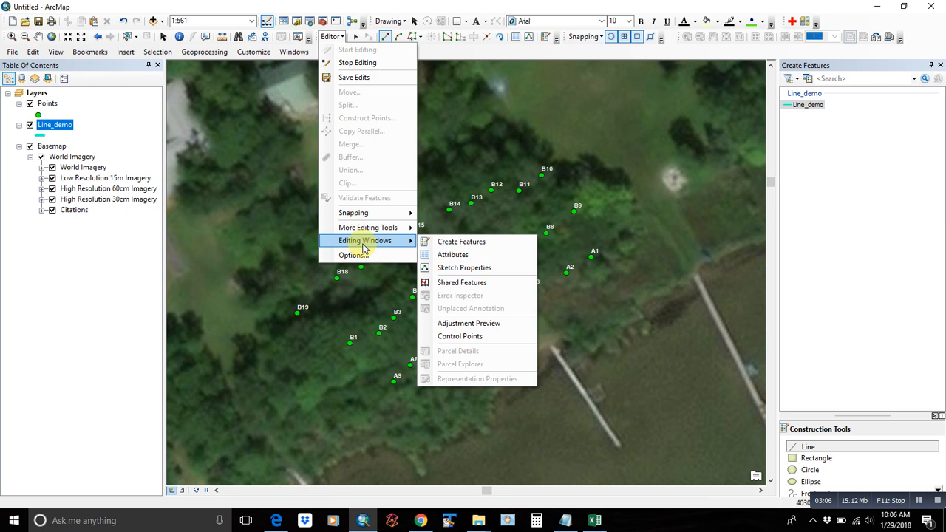
mouse_move(353, 213)
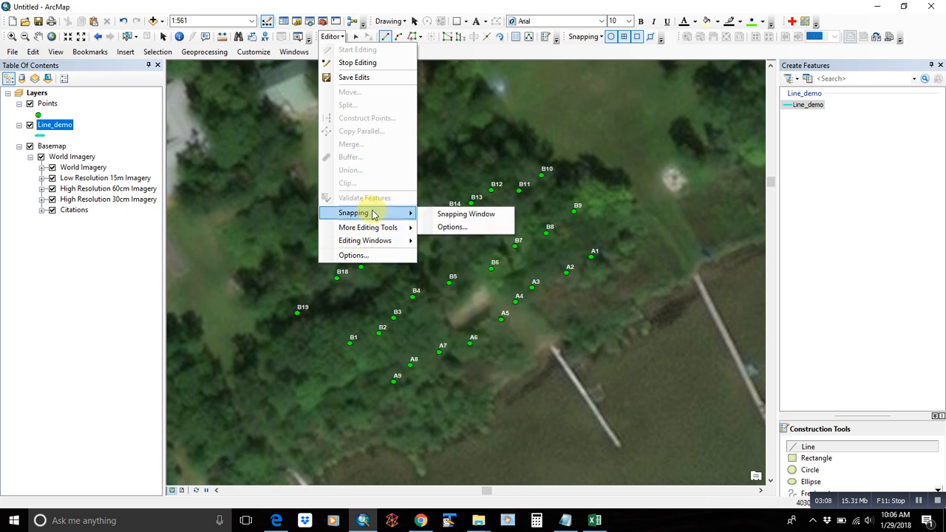
click(453, 221)
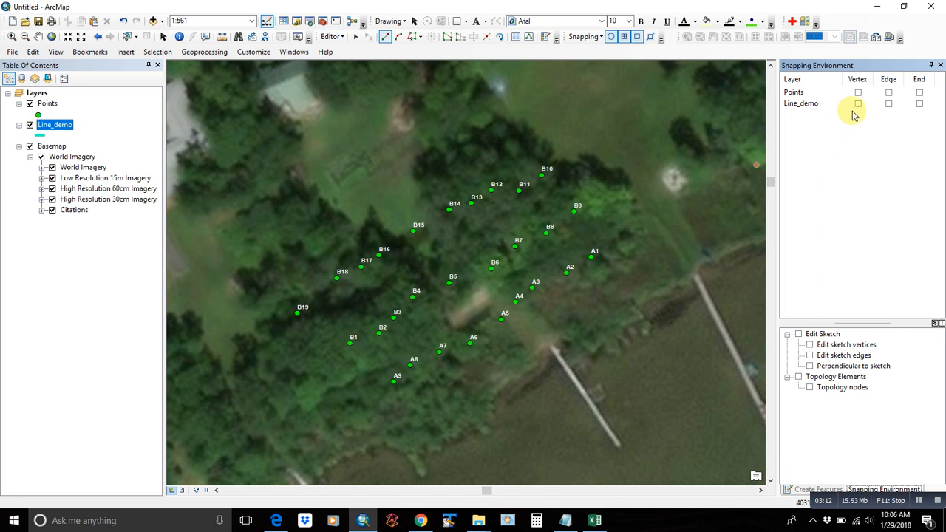
click(858, 91)
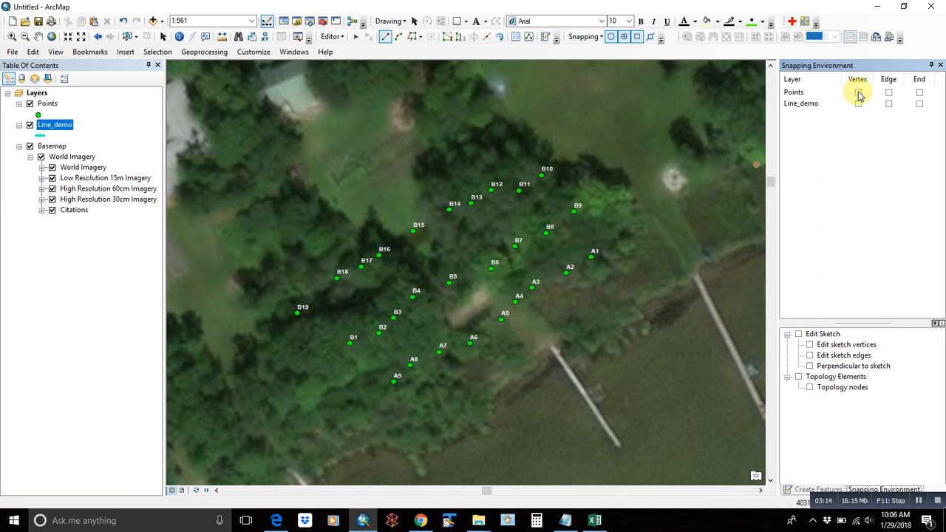
click(858, 103)
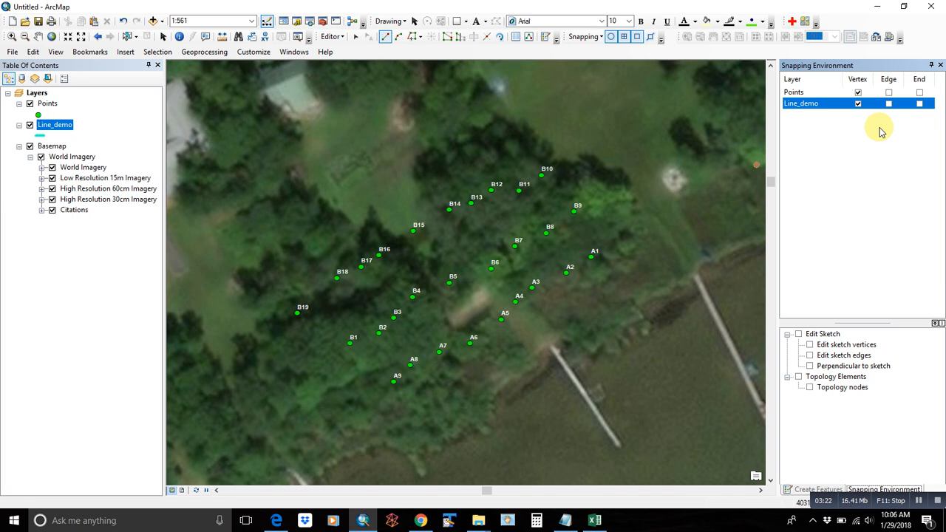
click(920, 104)
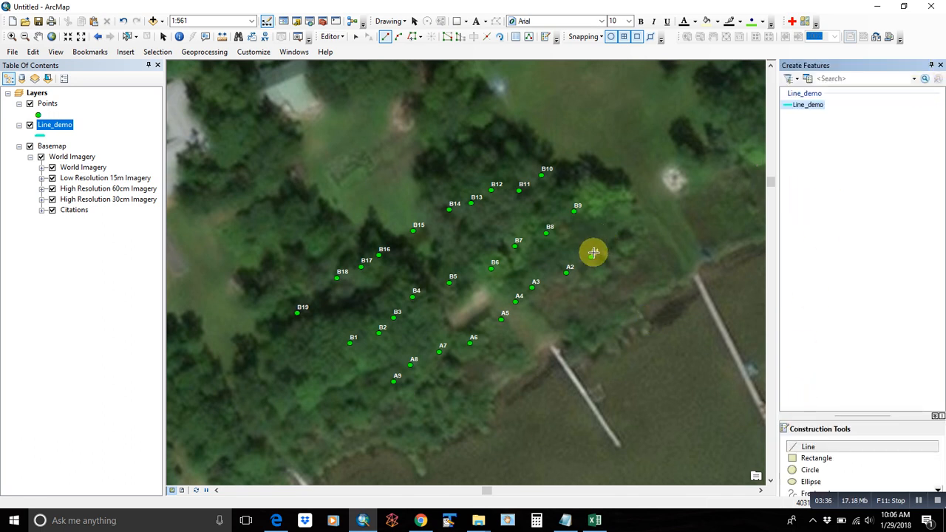
Draw the line with vertices snapped to points A1, A2 and A4
click(568, 272)
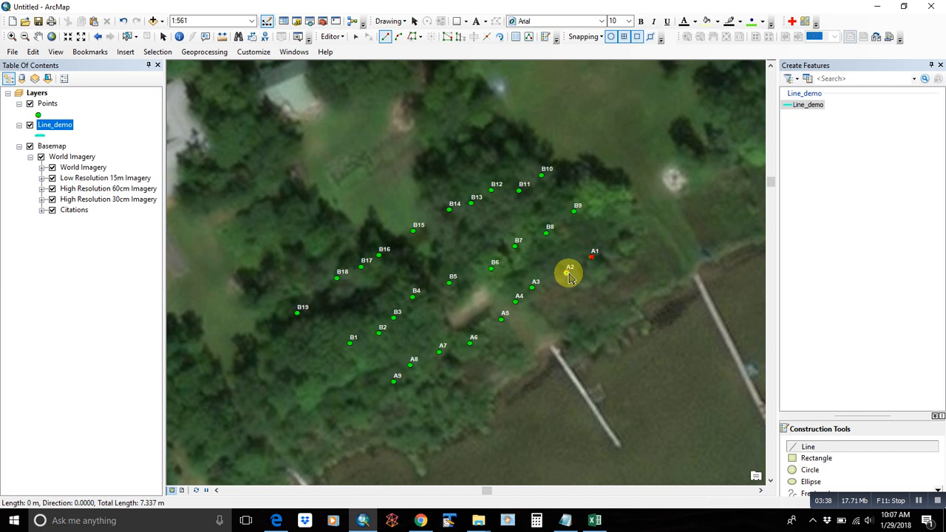
click(517, 301)
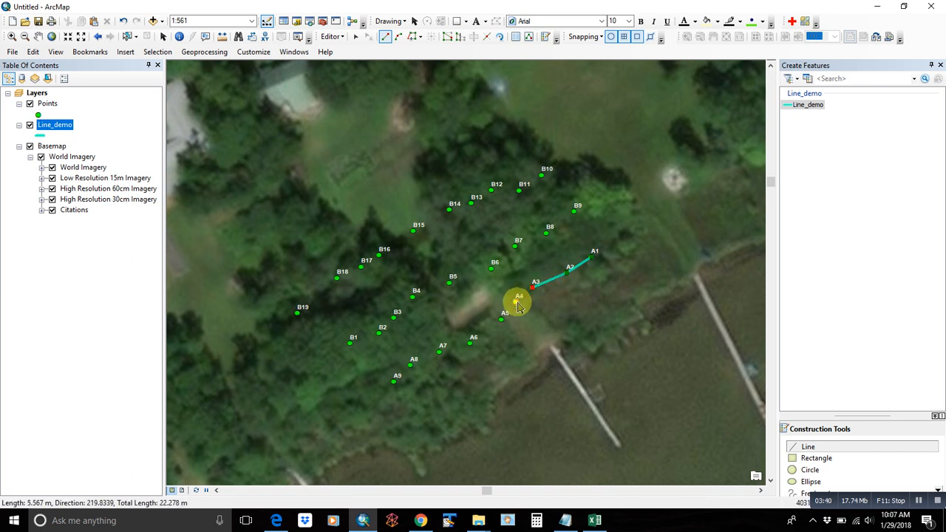
click(471, 344)
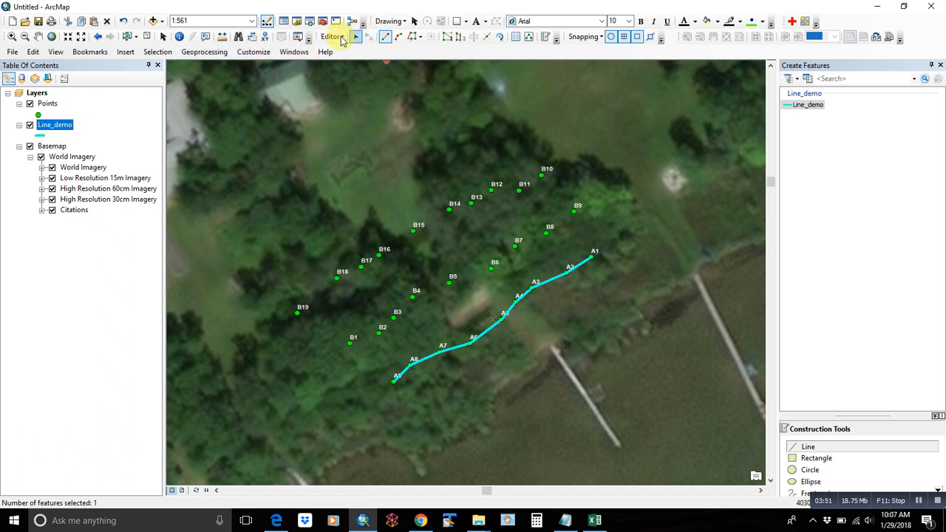
Stop editing and reposition the Line_demo attribute table window
click(333, 37)
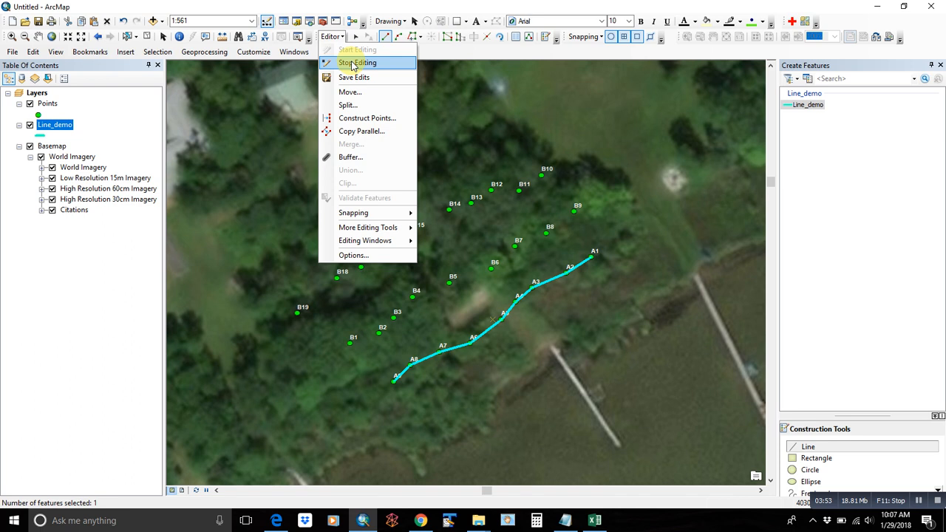
click(357, 62)
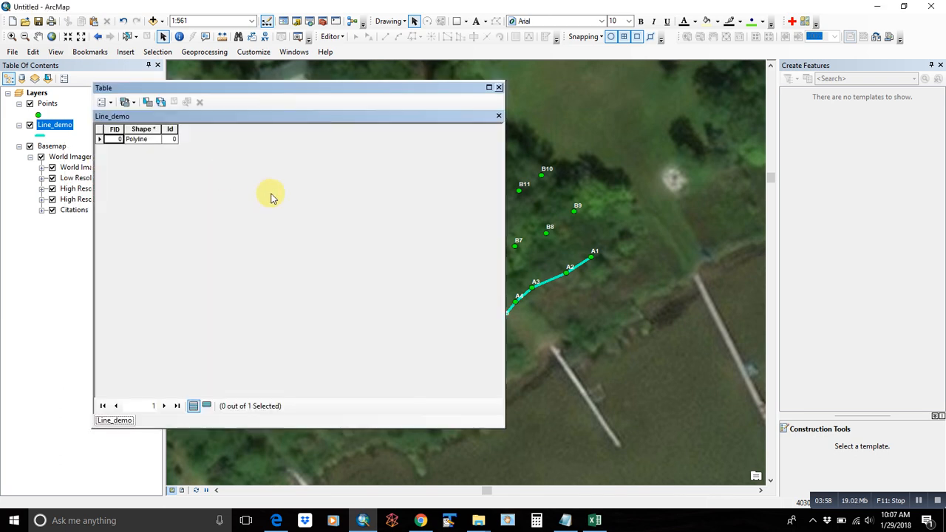
mouse_move(411, 101)
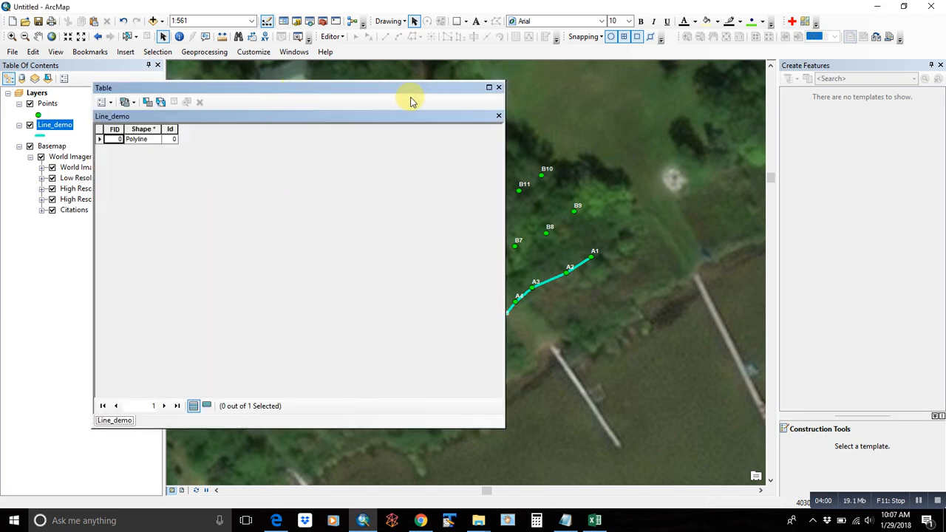
drag(410, 87, 436, 96)
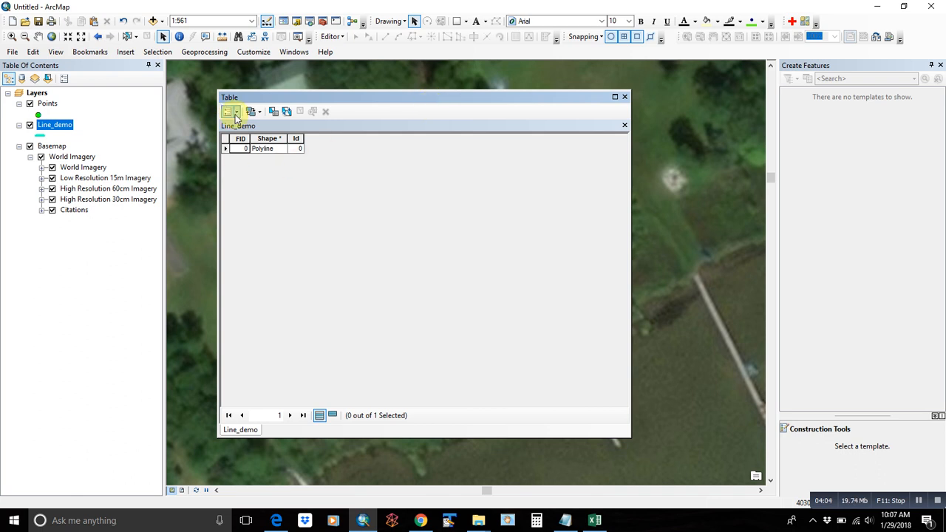
Add a new field named 'Length' to the Line_demo attribute table
click(234, 112)
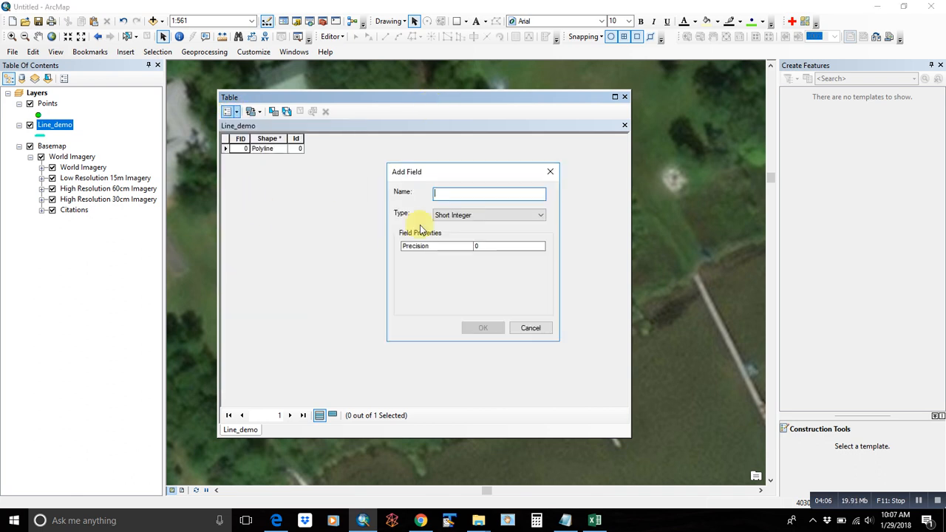
text(Length)
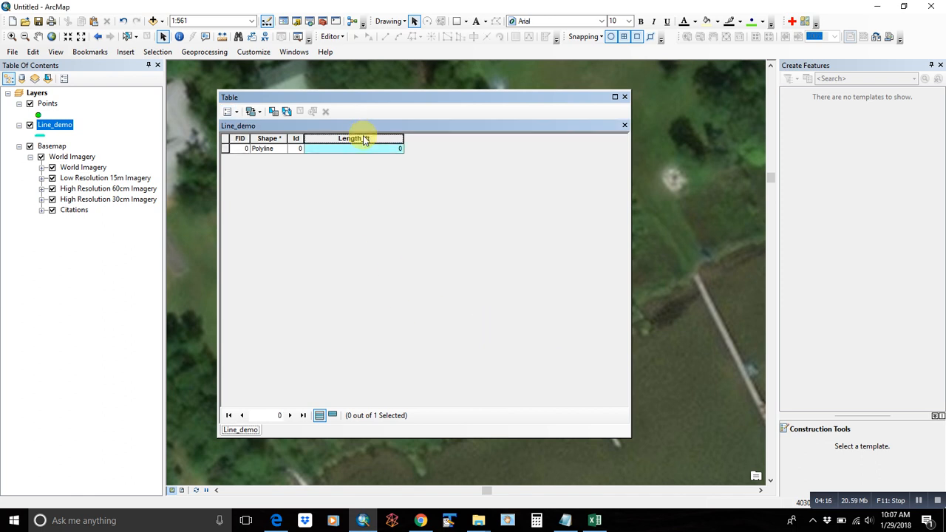
Calculate the Length_ft field as the polyline's geometry length in US feet
right_click(349, 138)
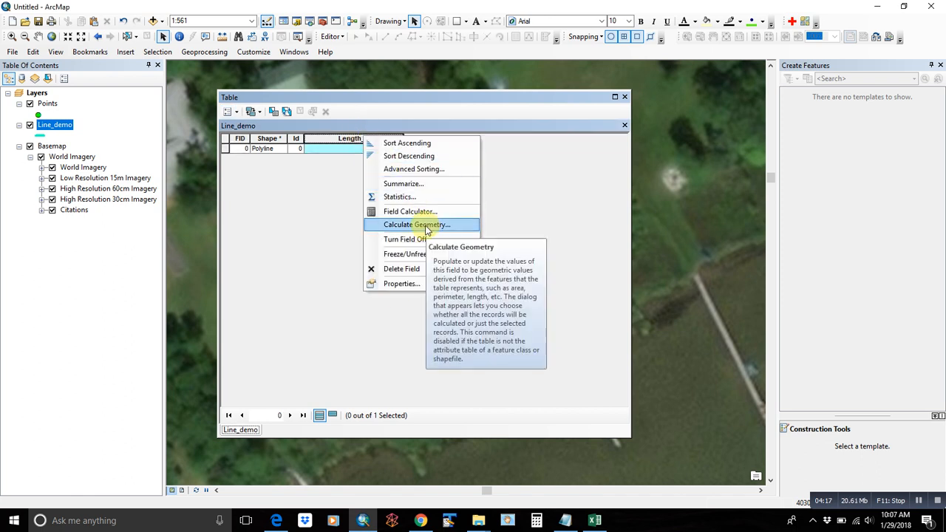
click(415, 224)
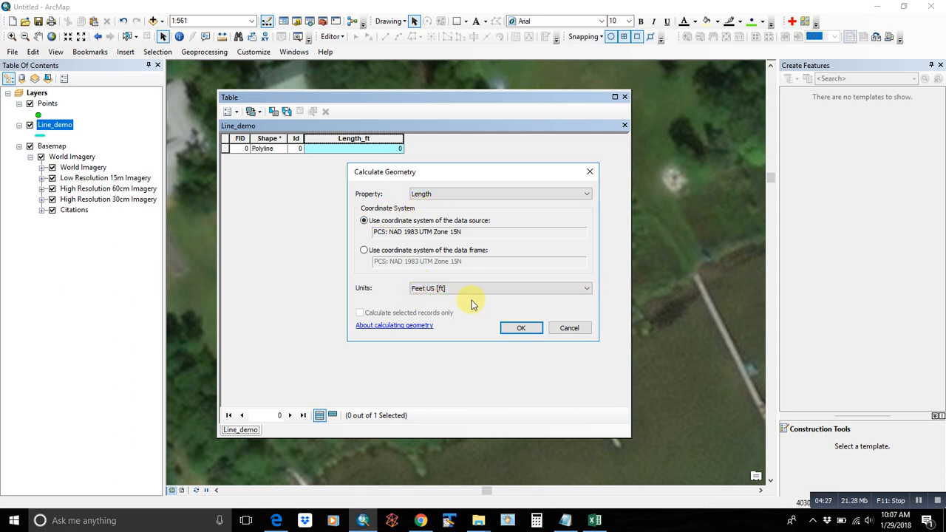
click(520, 328)
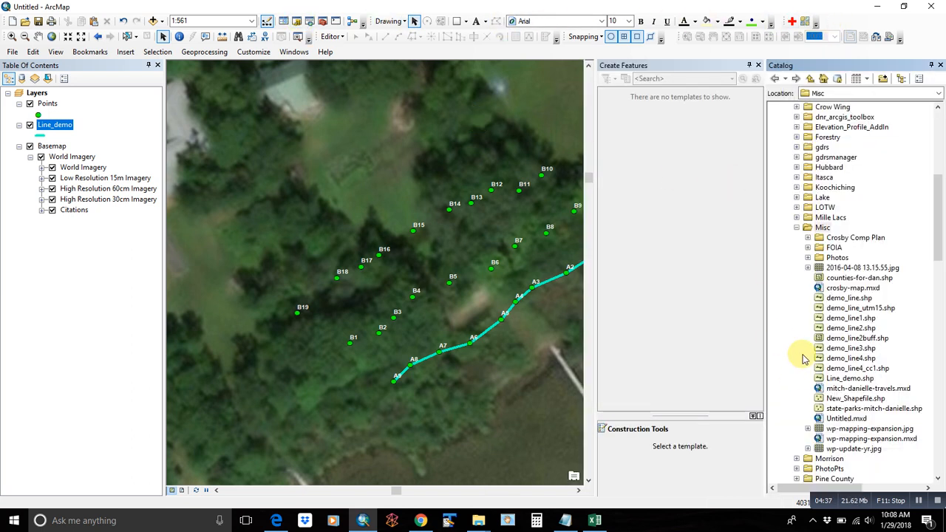
Create the Polygon_demo polygon shapefile in Misc using NAD 1983 UTM Zone 15N
right_click(821, 227)
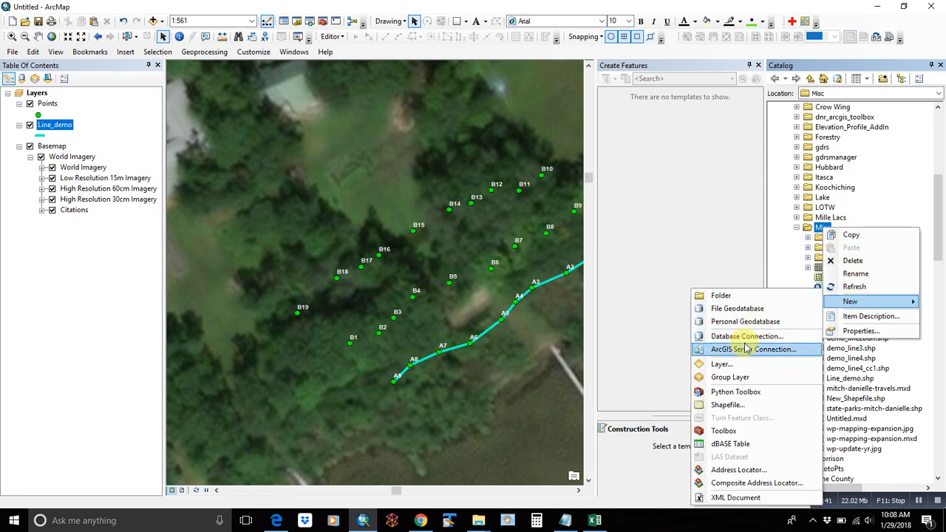
click(727, 405)
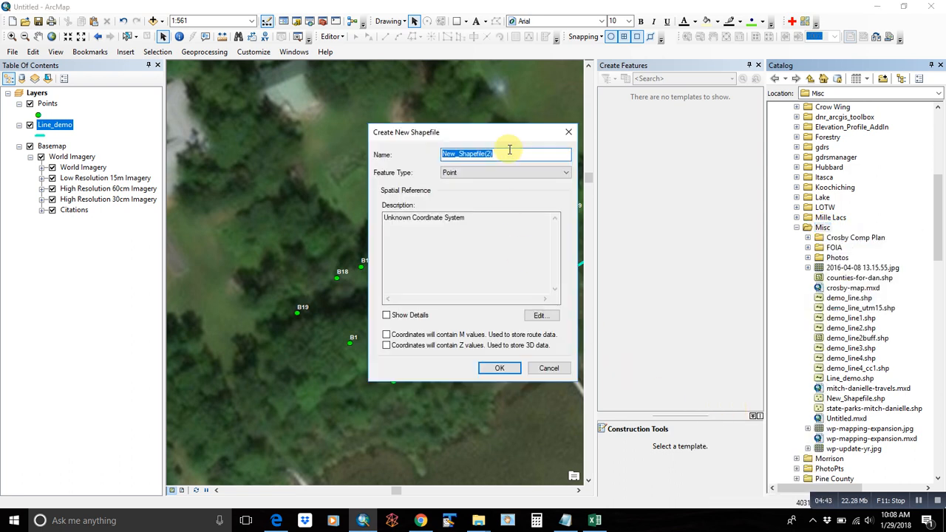
text(Polygon_demo)
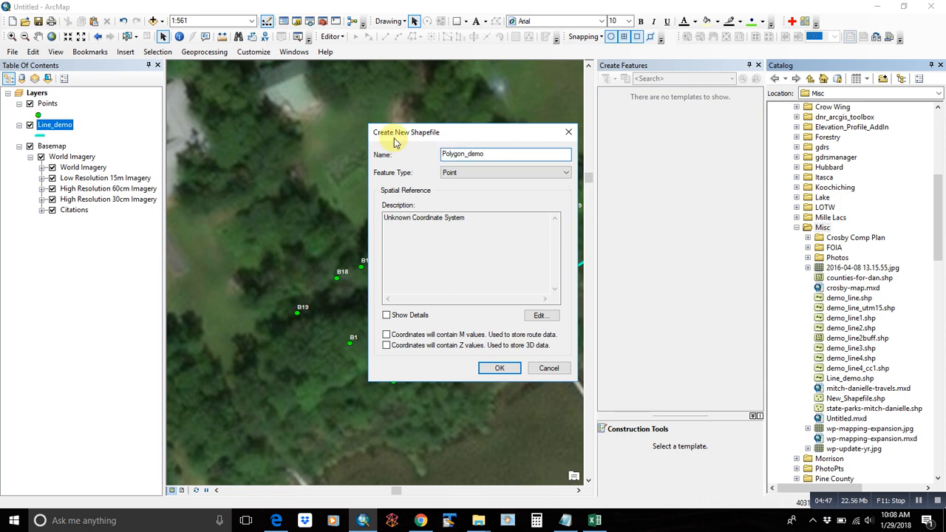
click(505, 172)
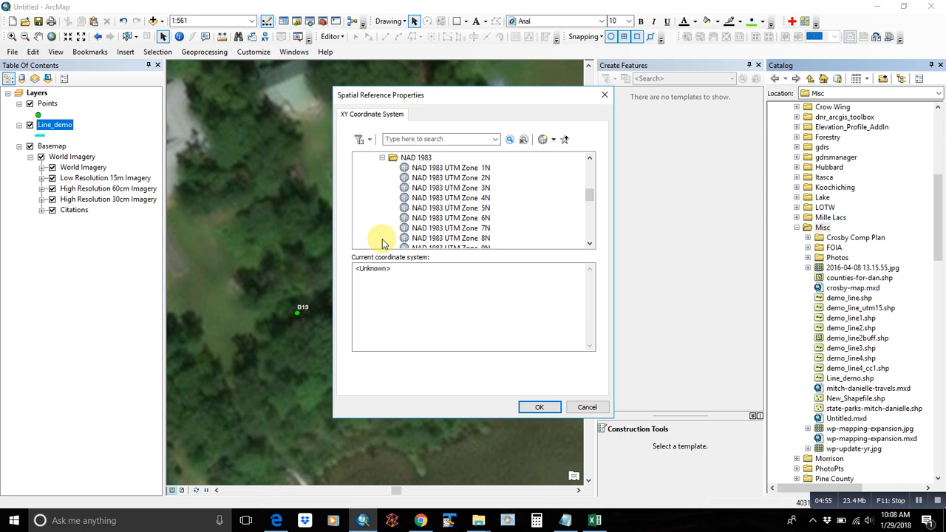
click(451, 217)
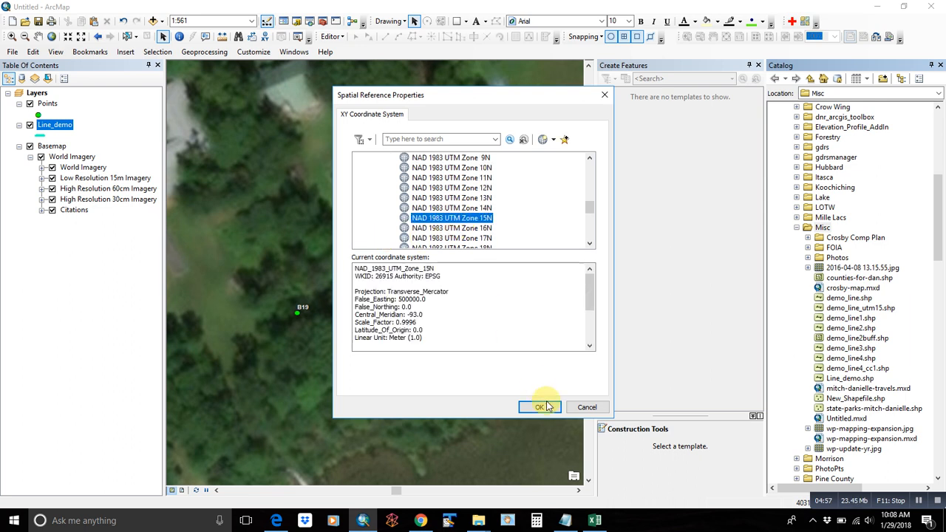
click(539, 407)
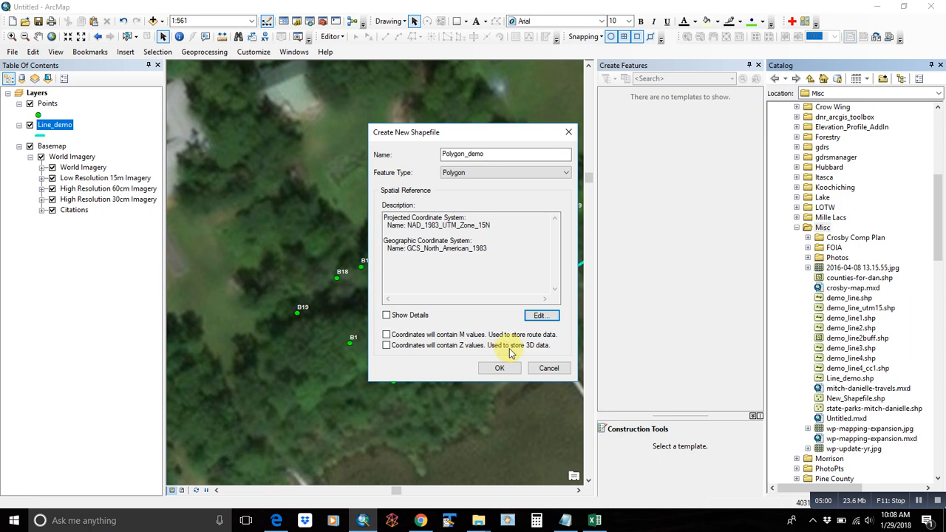
click(498, 368)
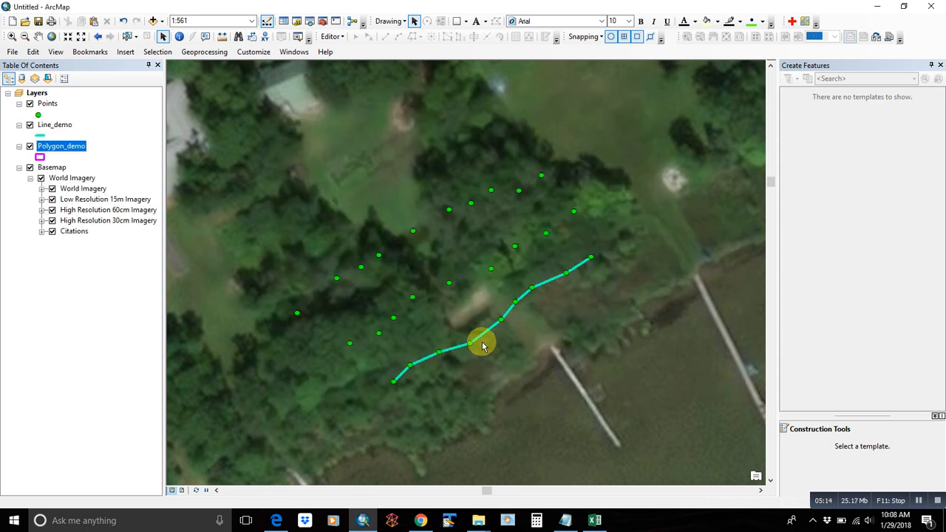
Start editing Polygon_demo and select its polygon feature template
right_click(62, 146)
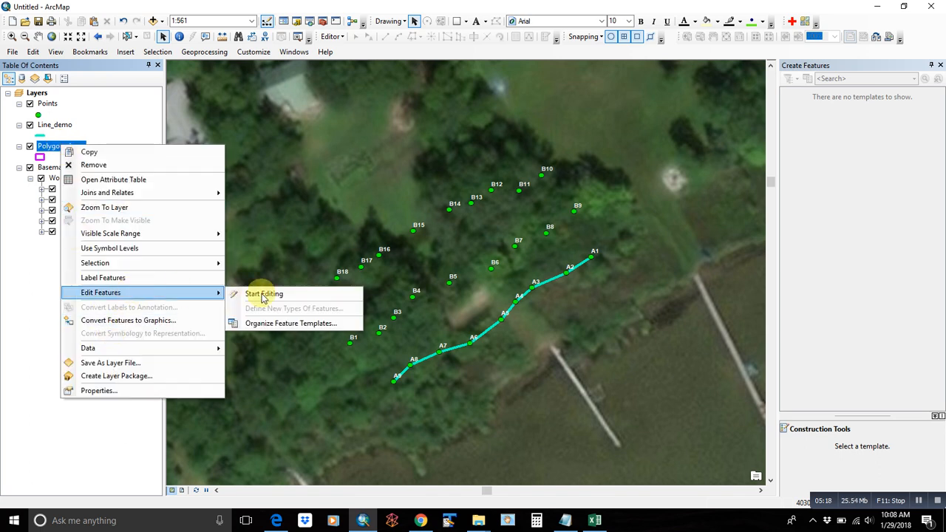
click(264, 294)
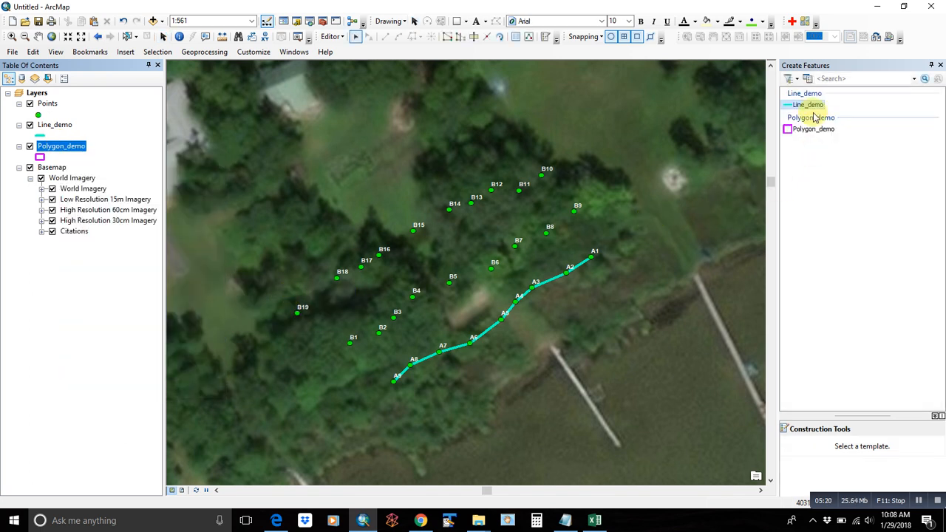
click(808, 104)
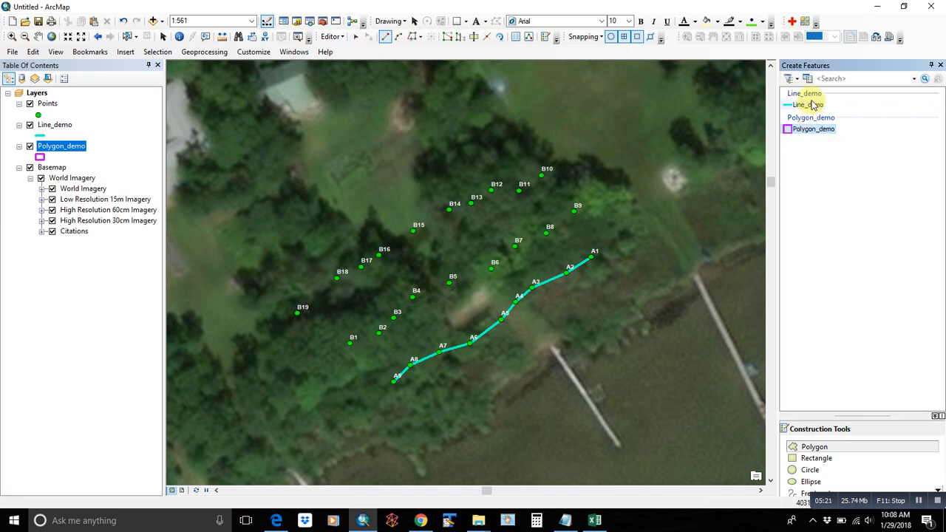
click(813, 129)
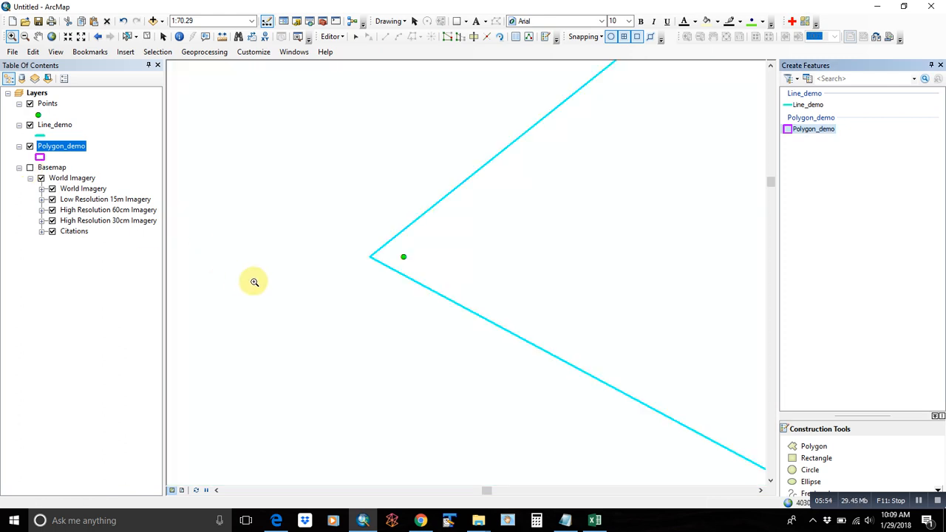
mouse_move(487, 52)
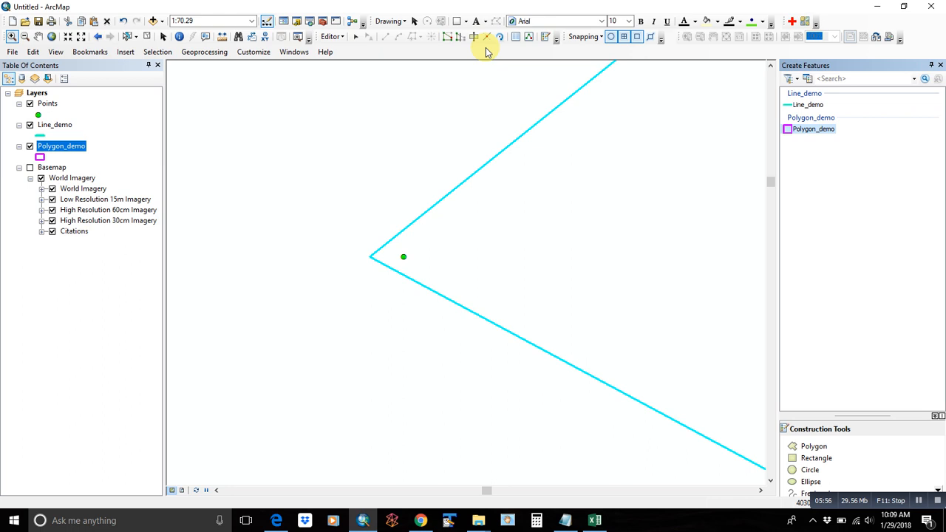
mouse_move(461, 37)
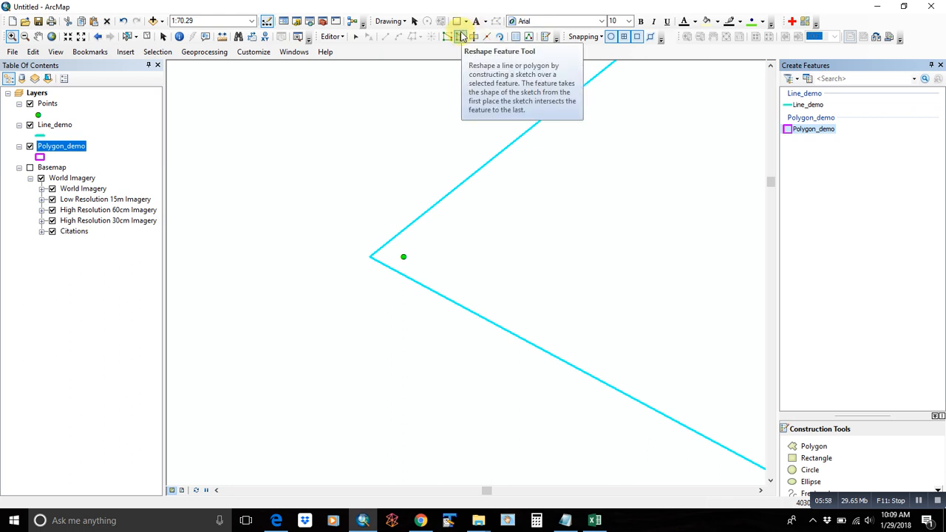
mouse_move(458, 36)
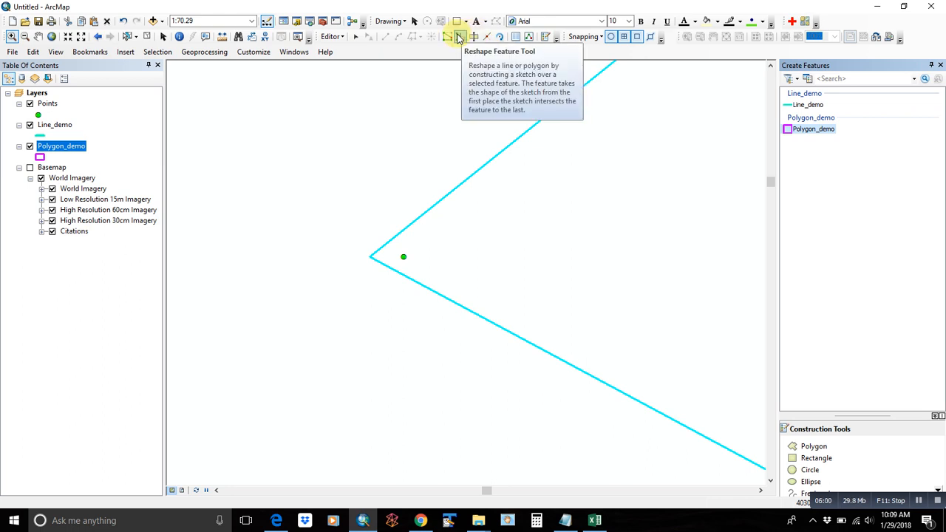
mouse_move(447, 37)
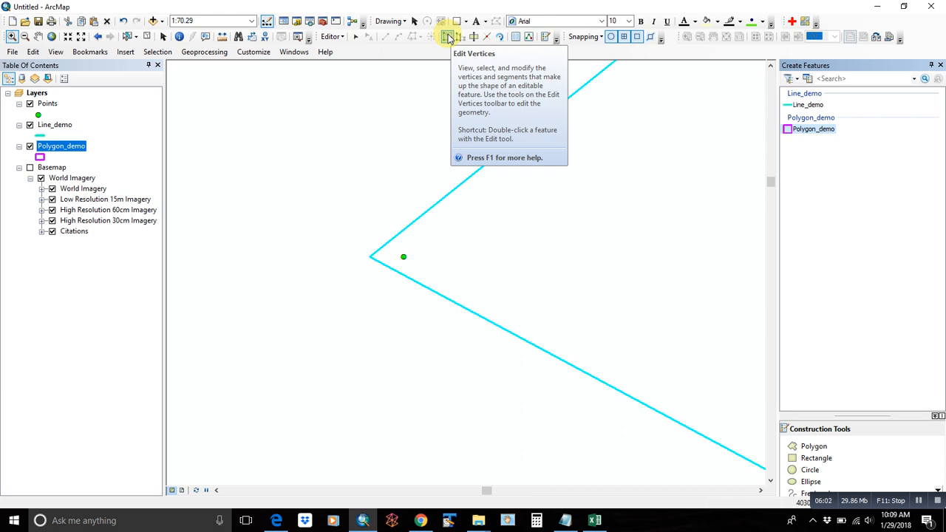
Move the polygon's corner vertex onto the green point, then zoom to full extent
click(448, 36)
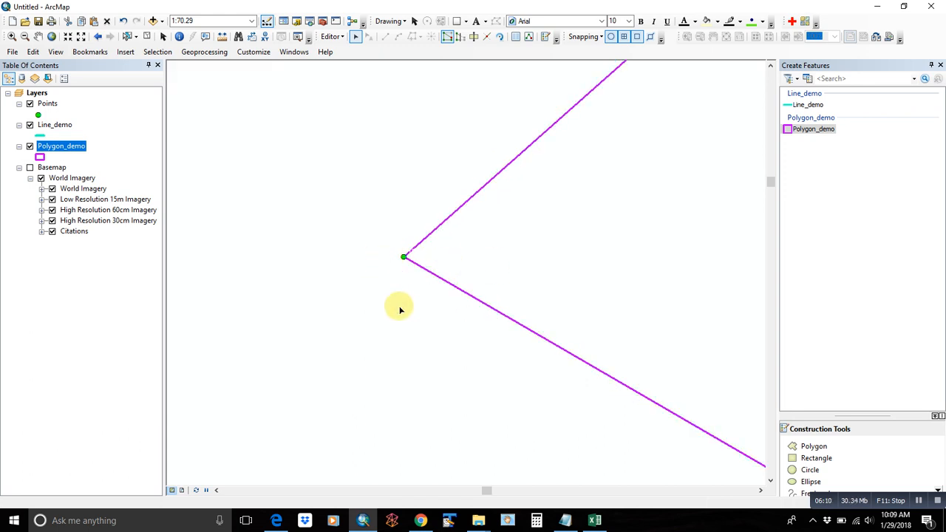
click(332, 36)
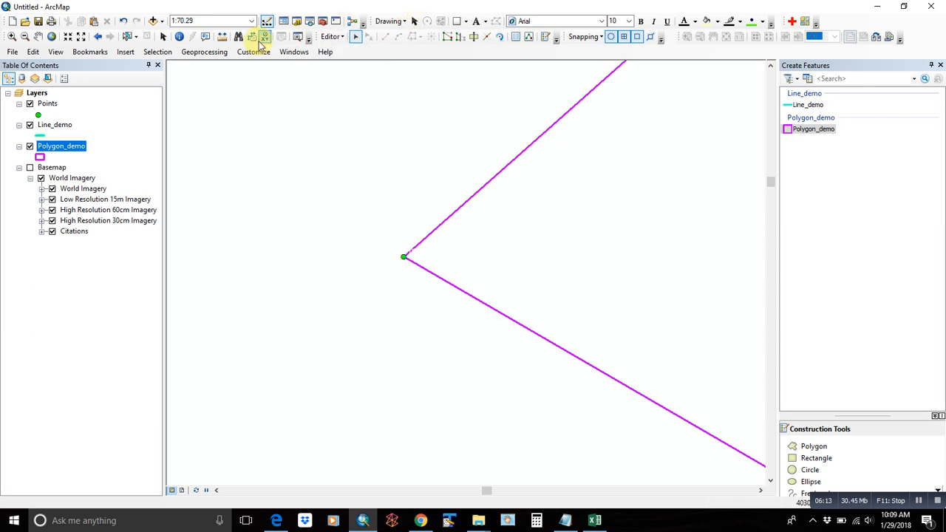
click(211, 20)
text(1:777)
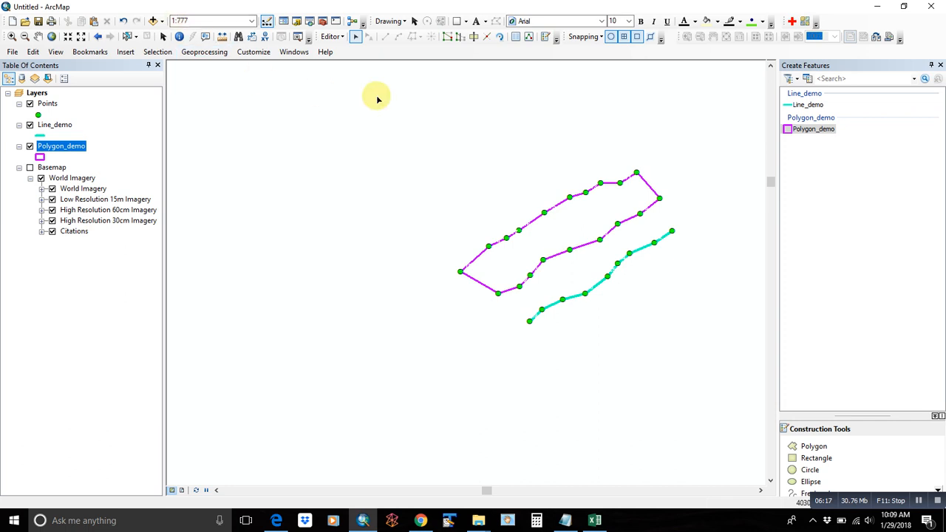
mouse_move(460, 37)
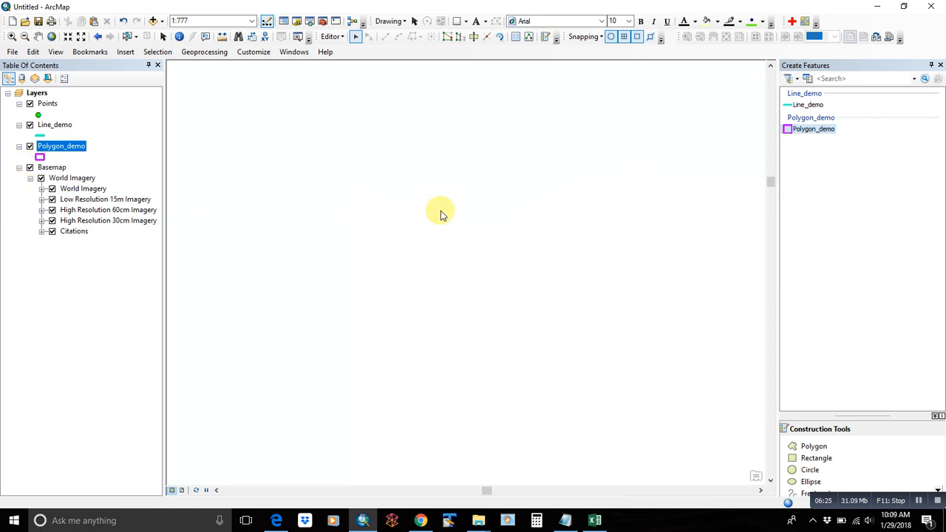
mouse_move(399, 214)
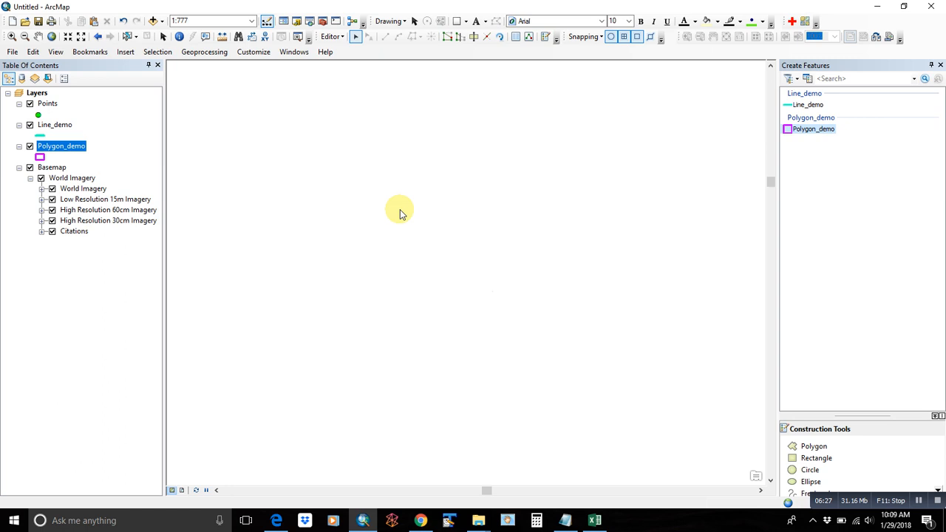
mouse_move(458, 37)
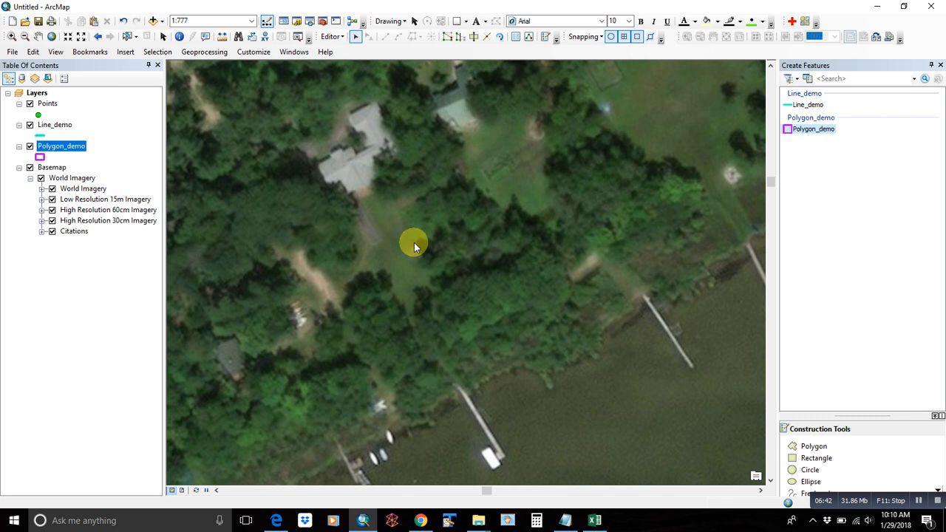
mouse_move(404, 247)
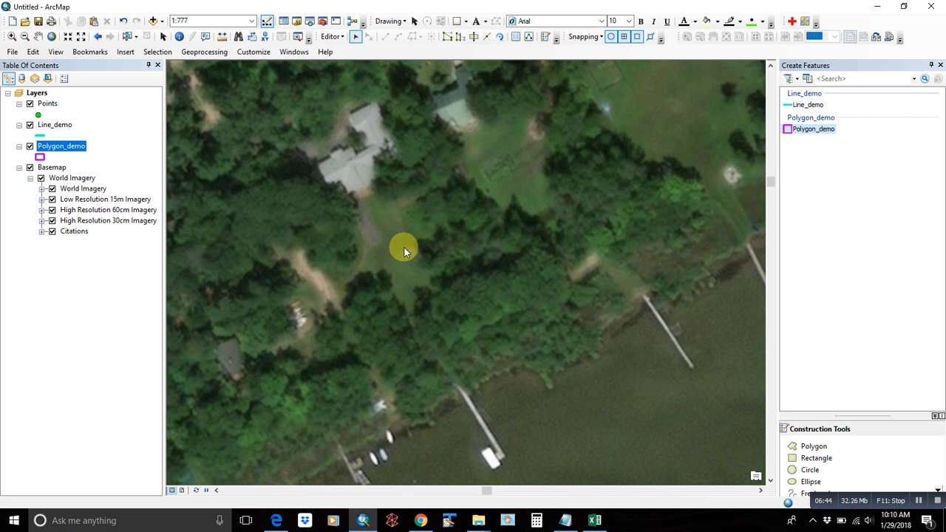
mouse_move(273, 235)
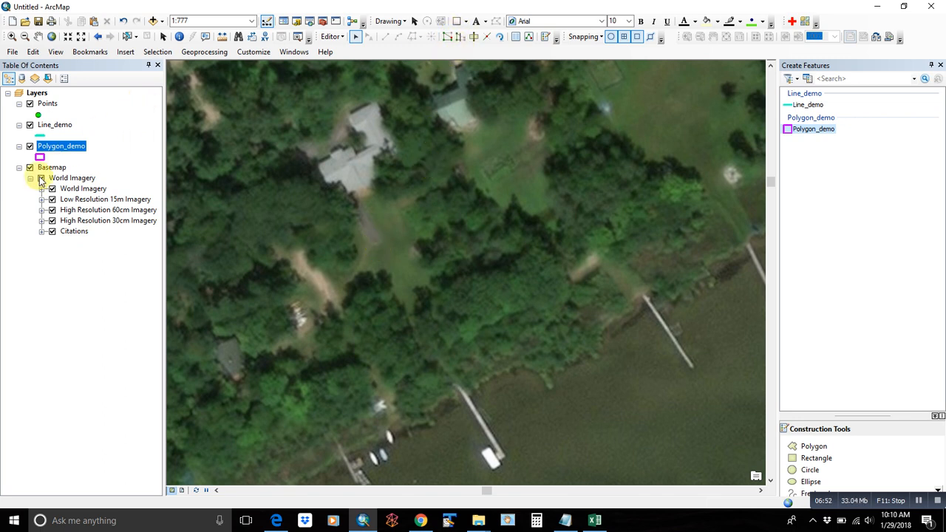
click(29, 167)
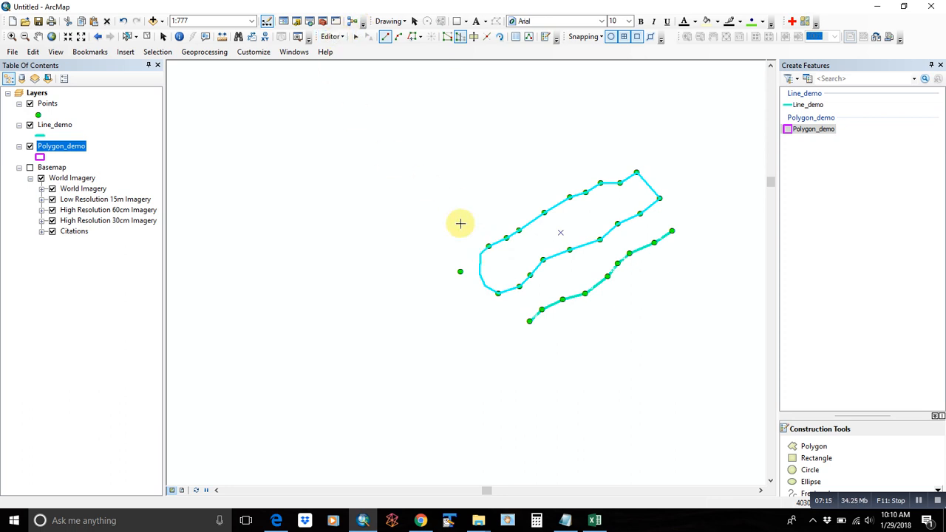
Switch to the Cut Polygons tool for the selected Polygon_demo polygon
click(458, 37)
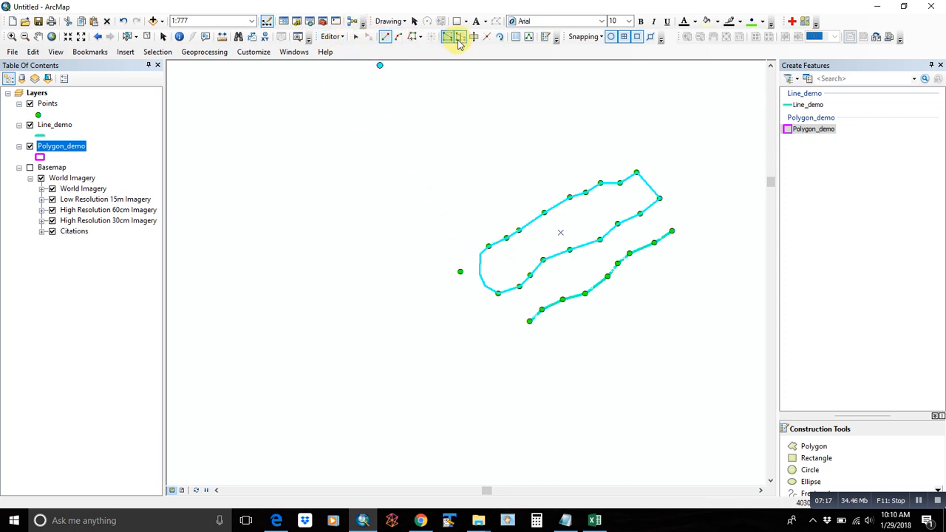
mouse_move(473, 36)
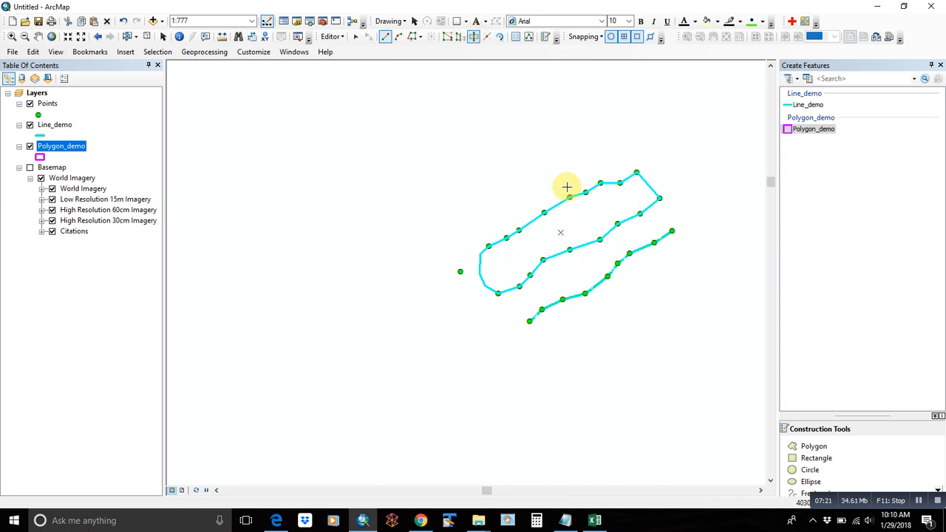
mouse_move(545, 189)
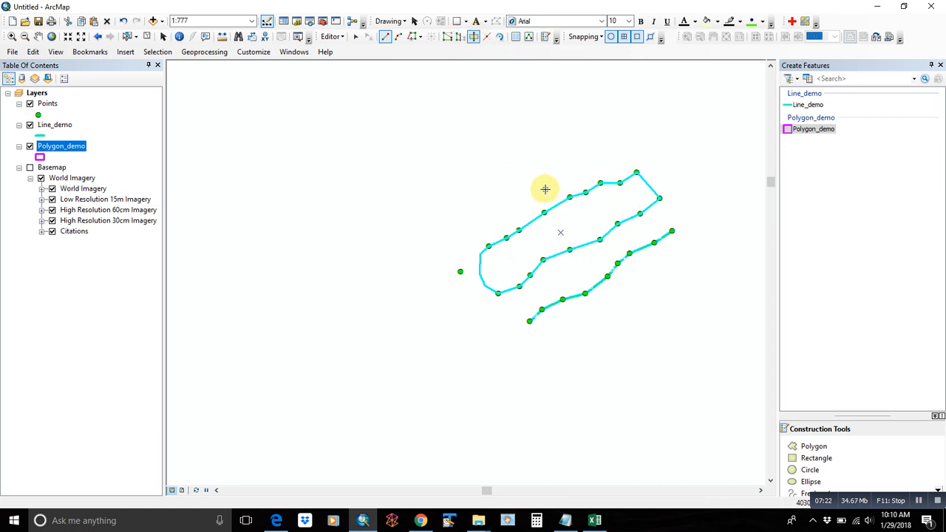
mouse_move(540, 193)
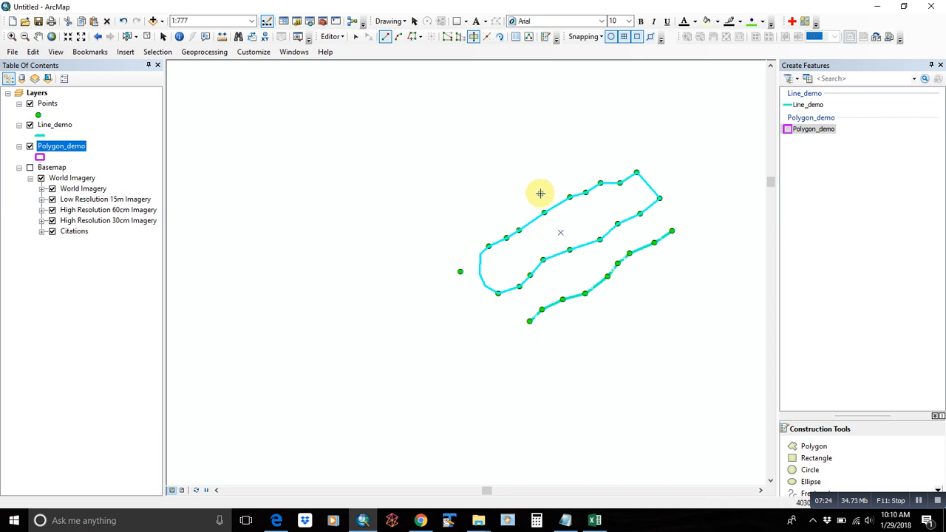
mouse_move(532, 186)
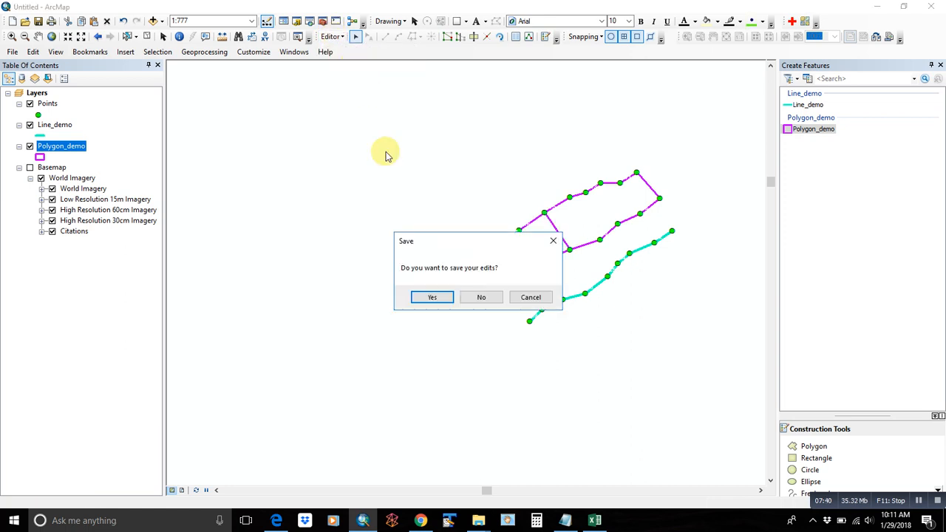
Save edits, add a Double 'Area' field, and calculate it in US acres
click(431, 297)
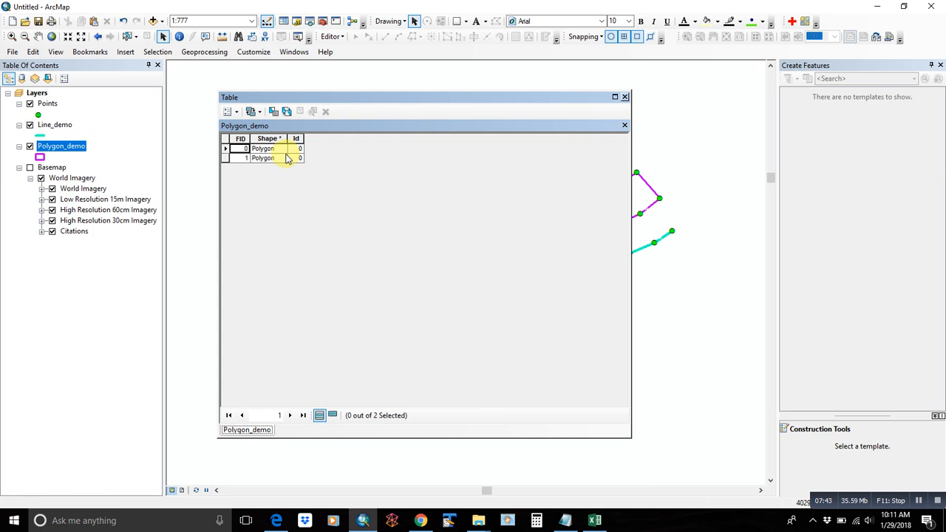
click(230, 111)
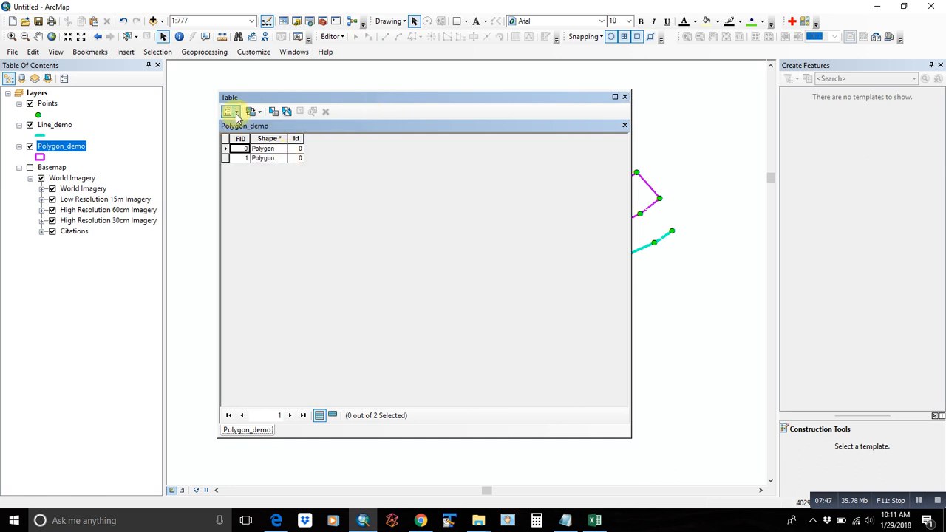
click(231, 112)
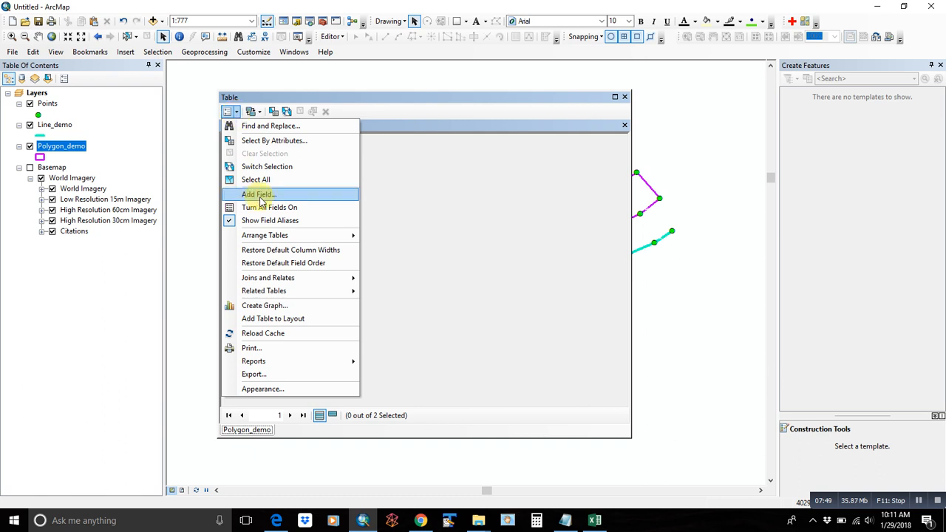
mouse_move(258, 194)
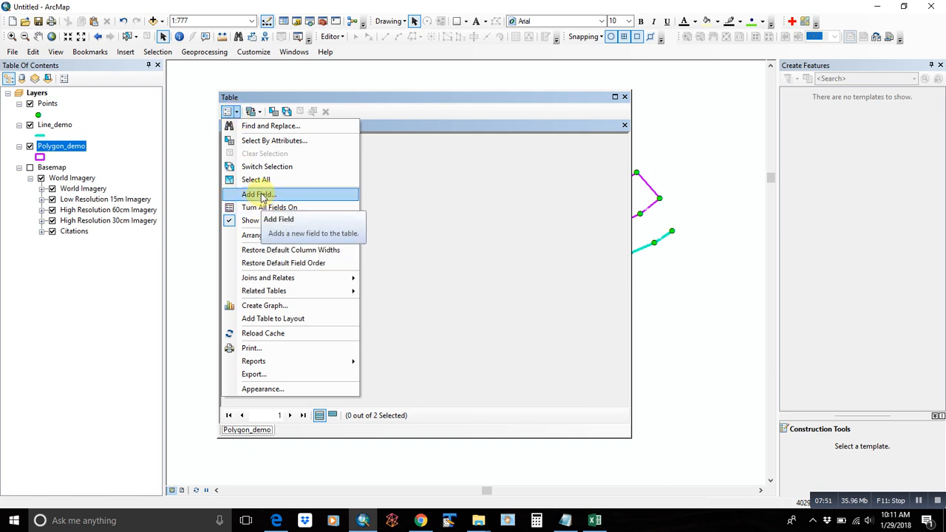
click(258, 194)
text(Area)
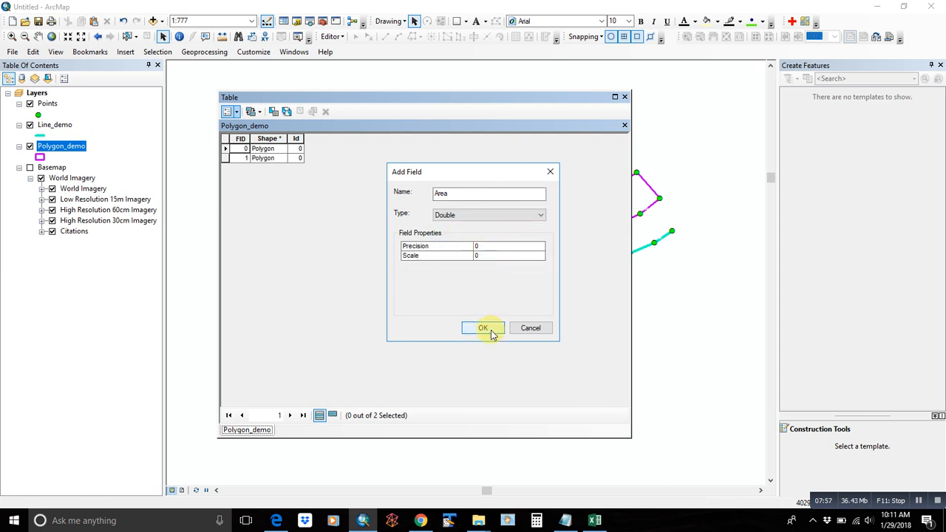
click(484, 327)
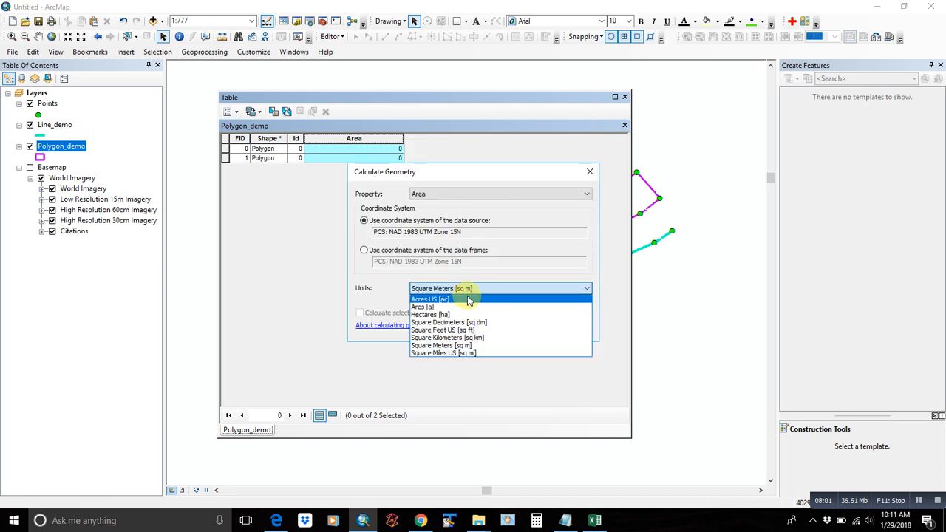
click(430, 299)
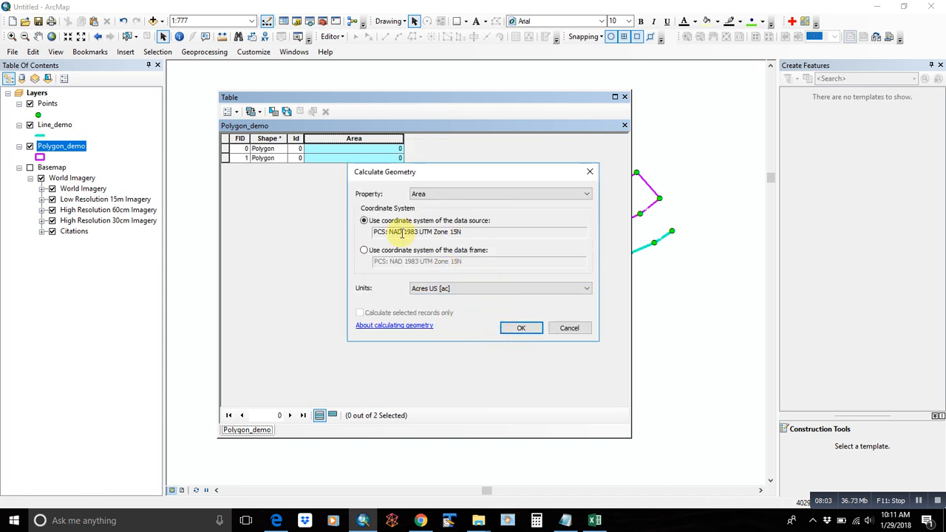
click(521, 327)
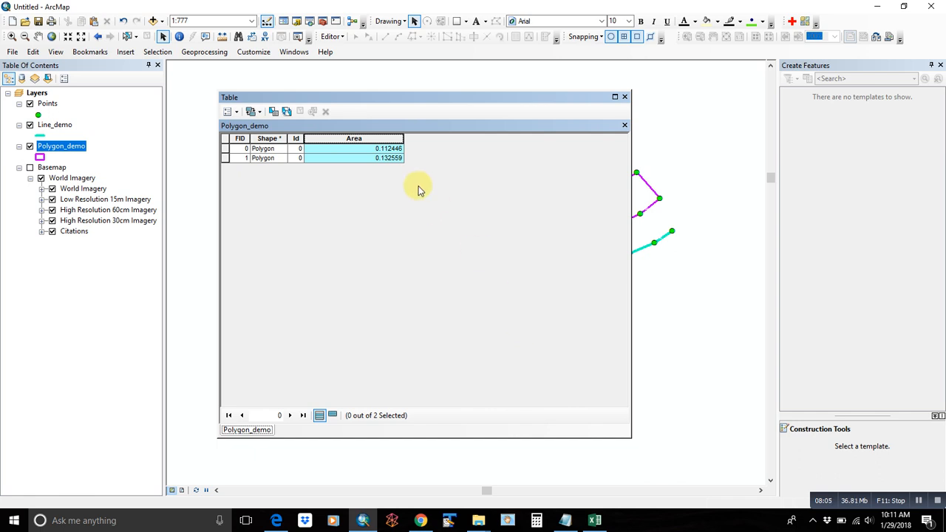